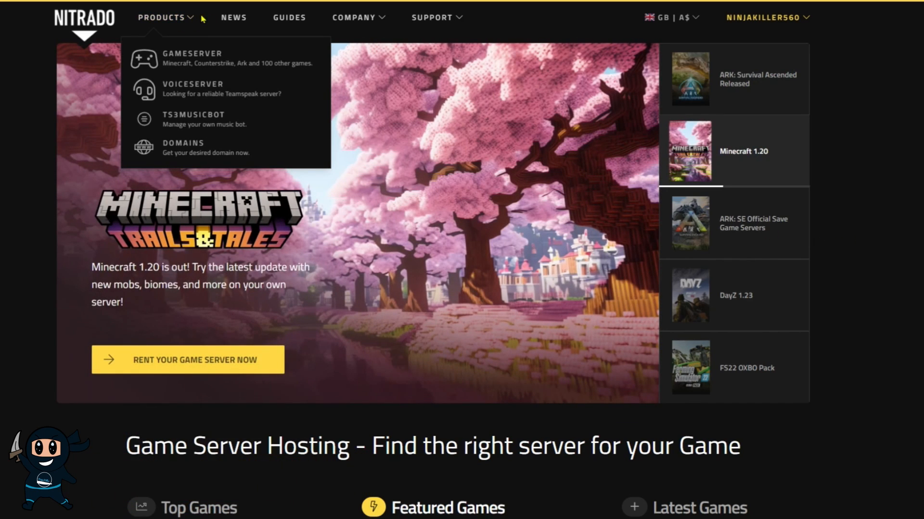
Browse the game catalogue and search for ARK to reach ARK: Survival Ascended hosting
{"action": "left_click", "coordinate": [193, 57]}
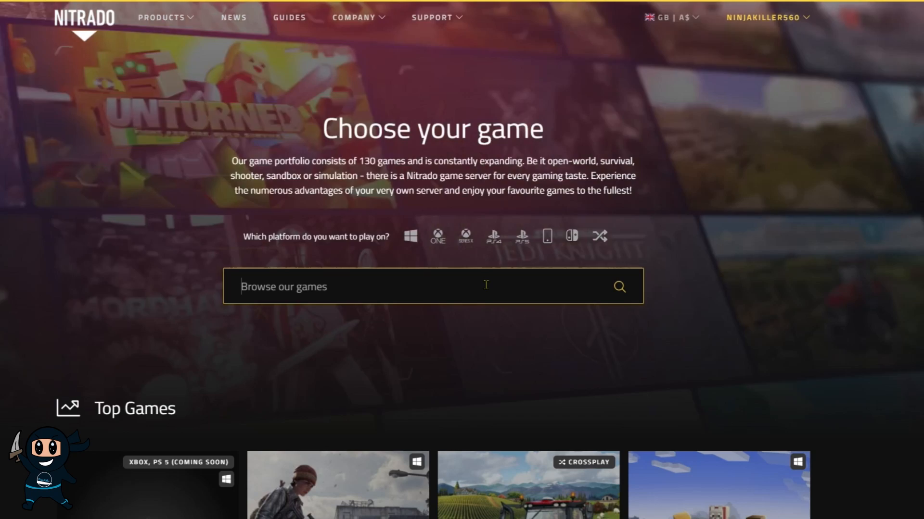
{"action": "type", "text": "A"}
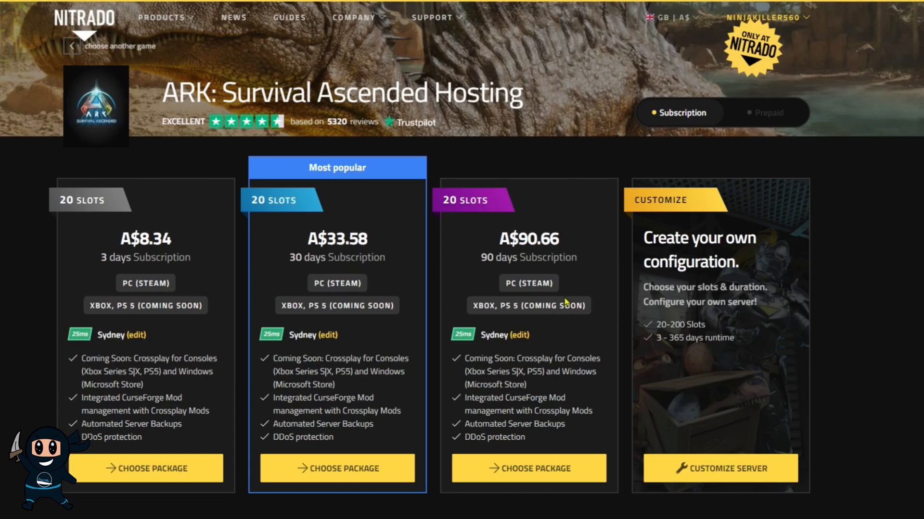
{"action": "mouse_move", "coordinate": [752, 343]}
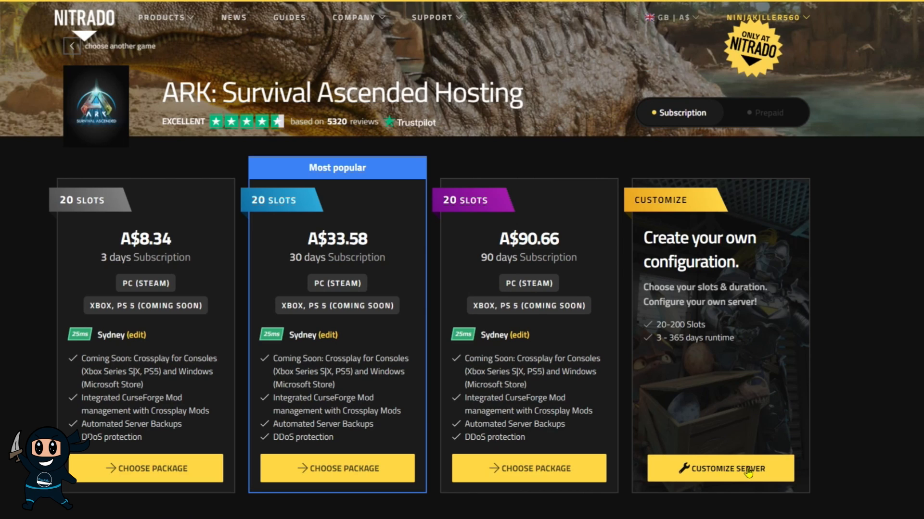
Build a custom package, trying 50 and 22 slots before settling on 20 slots for 30 days
{"action": "left_click", "coordinate": [718, 469]}
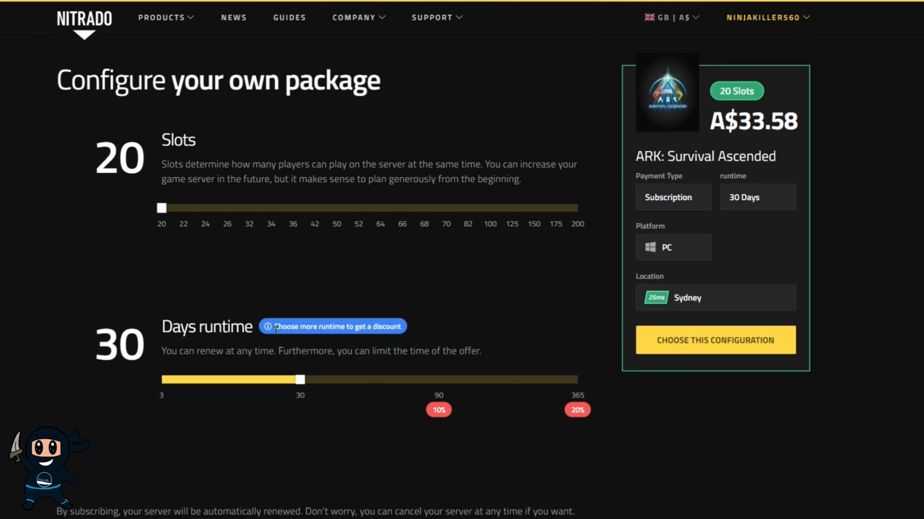
{"action": "left_click_drag", "start_coordinate": [161, 207], "coordinate": [337, 207]}
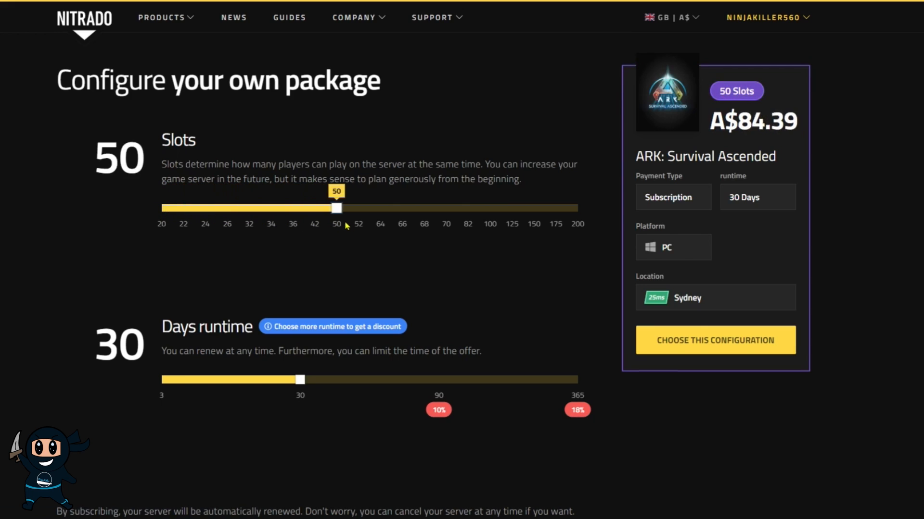
{"action": "left_click_drag", "start_coordinate": [337, 207], "coordinate": [183, 208]}
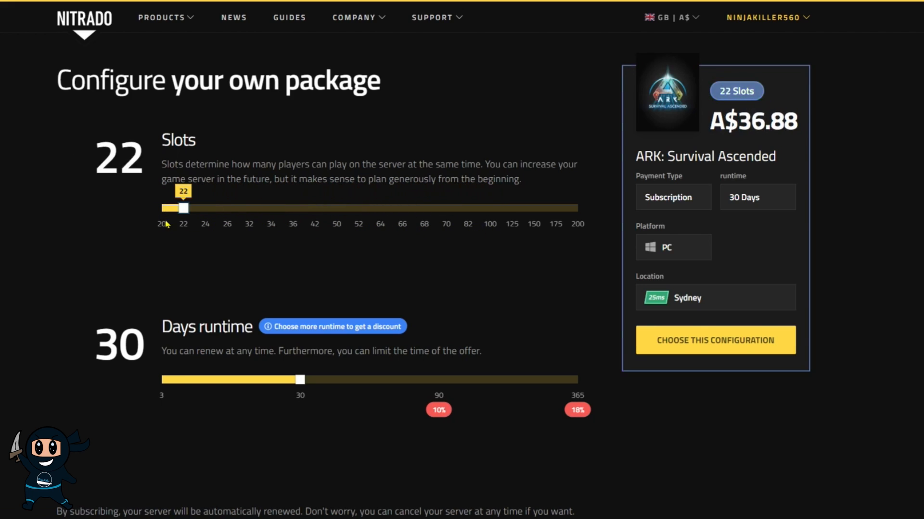
{"action": "left_click_drag", "start_coordinate": [184, 207], "coordinate": [161, 207]}
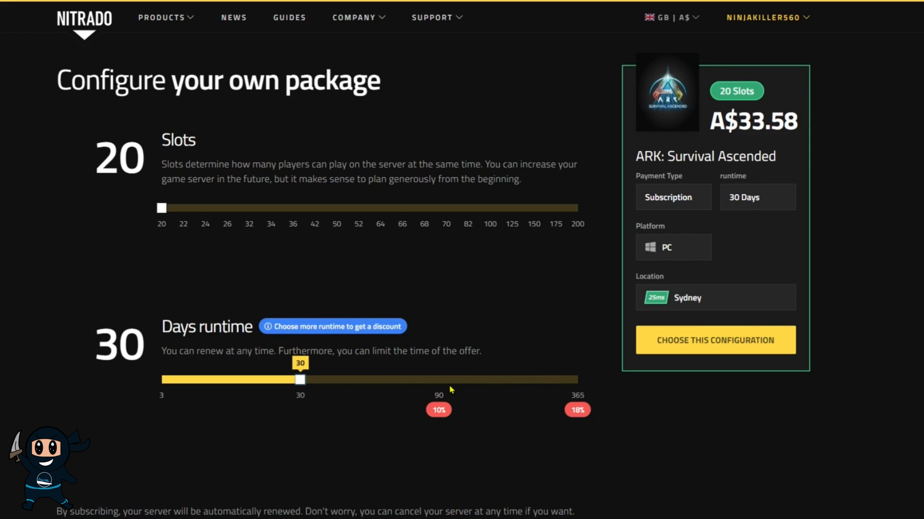
Calculate latency for all hosting locations, confirming Sydney lowest at 24 ms
{"action": "scroll", "scroll_direction": "down", "scroll_amount": 3}
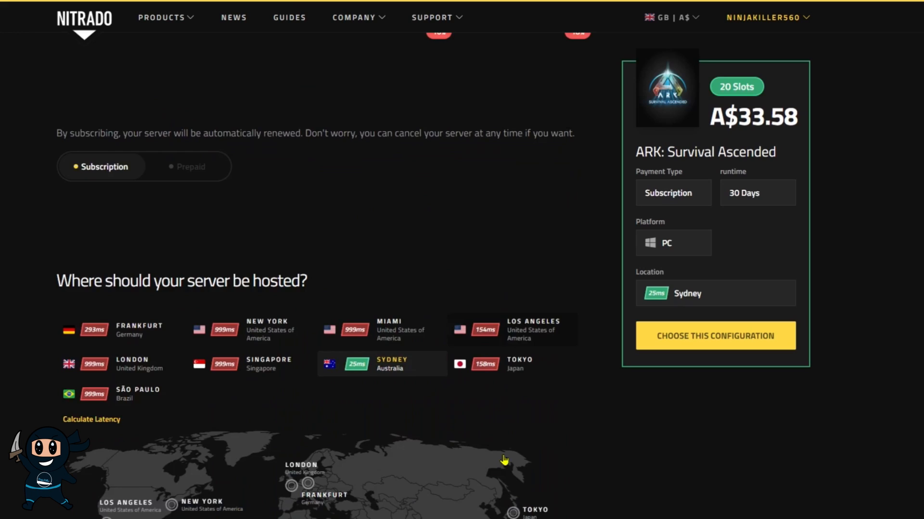
{"action": "scroll", "scroll_direction": "down", "scroll_amount": 3}
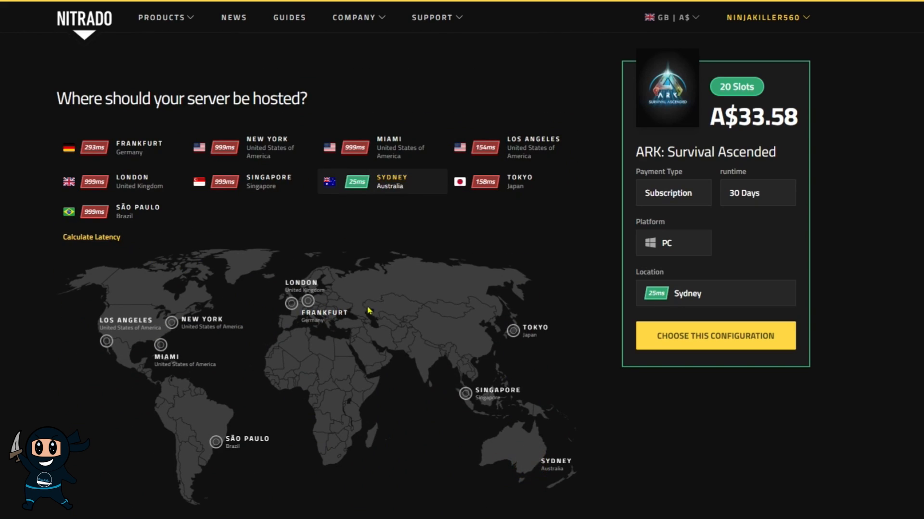
{"action": "left_click", "coordinate": [91, 237]}
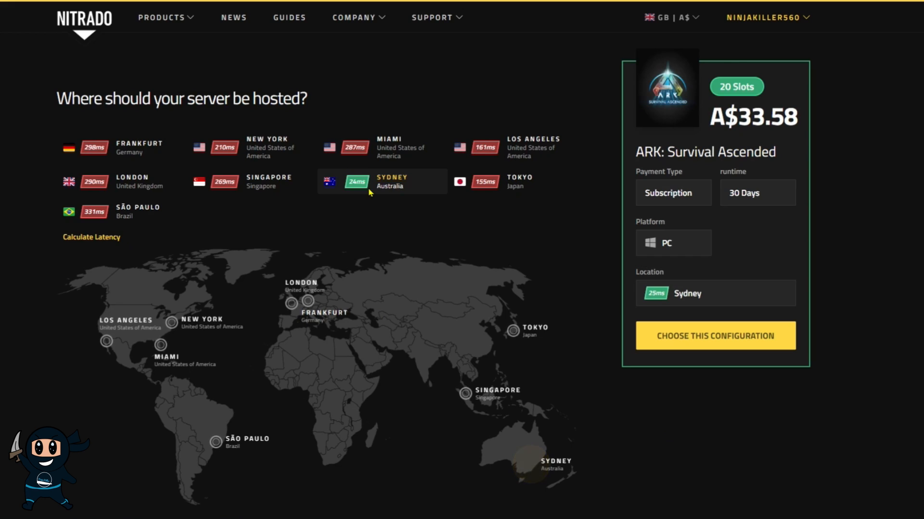
Go back to the standard ARK: Survival Ascended hosting packages
{"action": "left_click", "coordinate": [715, 336]}
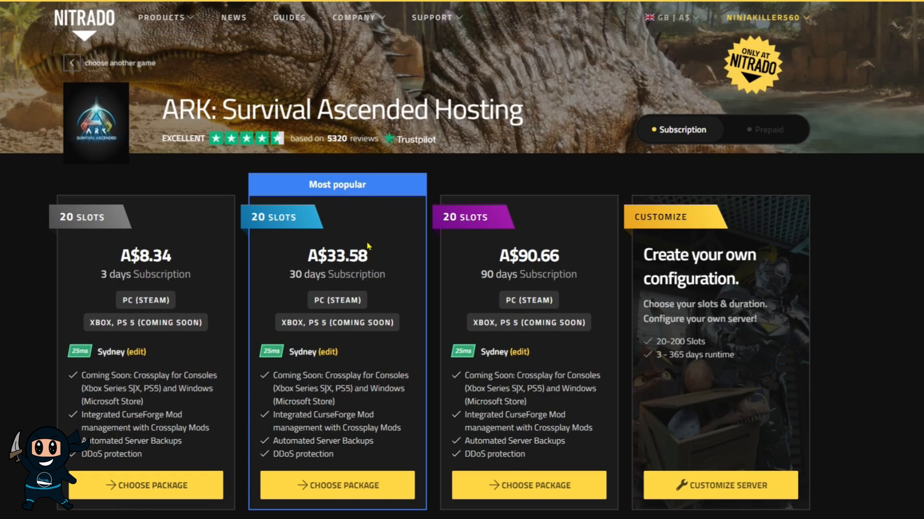
{"action": "mouse_move", "coordinate": [577, 309]}
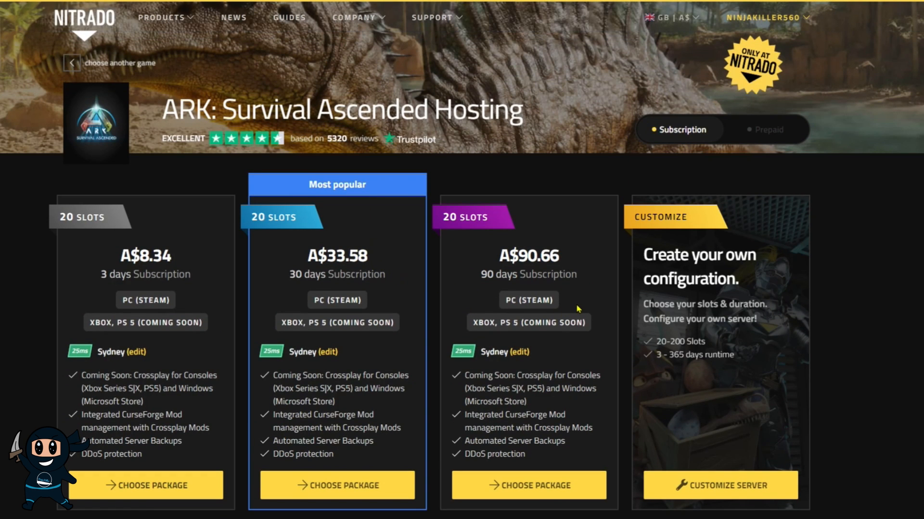
{"action": "mouse_move", "coordinate": [688, 167]}
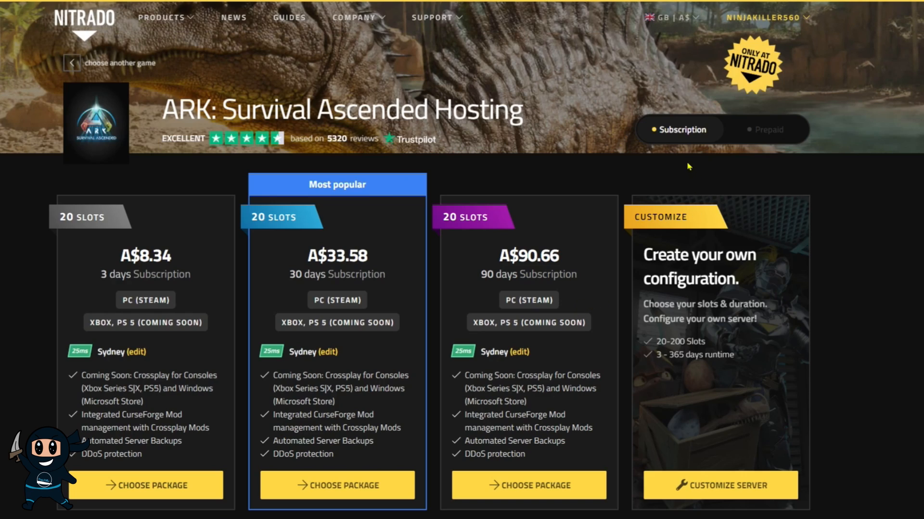
{"action": "mouse_move", "coordinate": [772, 134]}
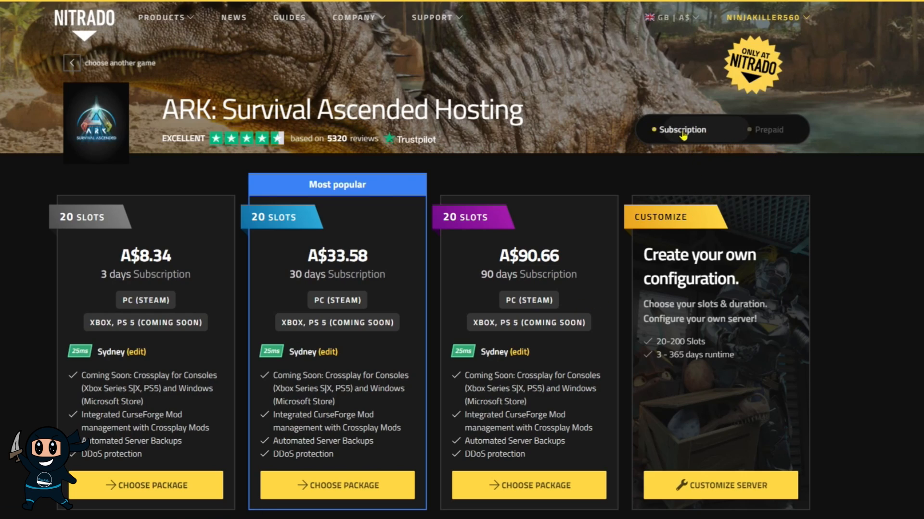
{"action": "mouse_move", "coordinate": [681, 177]}
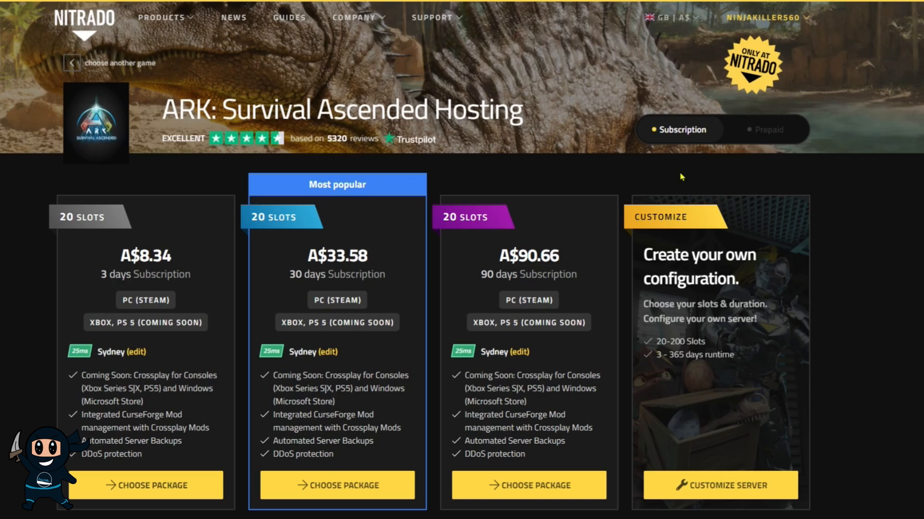
{"action": "mouse_move", "coordinate": [146, 484]}
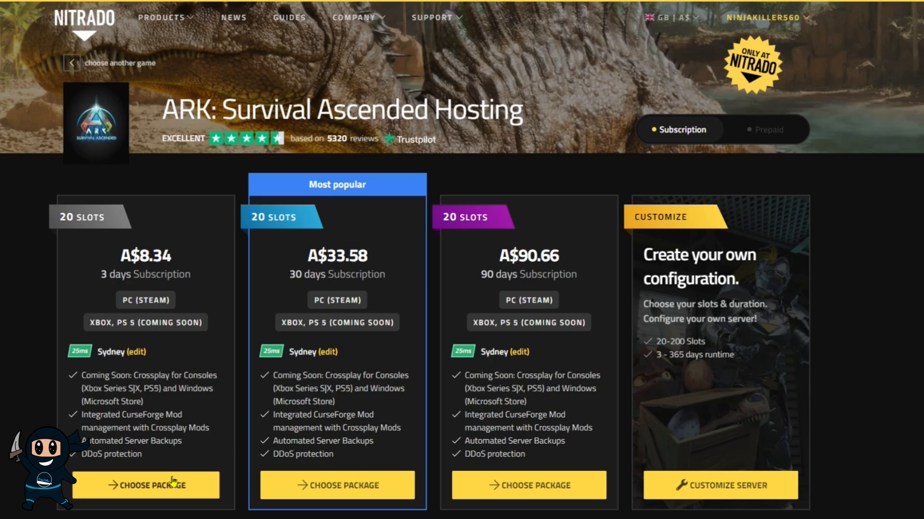
Choose the A$8.34 3-day 20-slot package, pay from the Nitrado wallet, return home
{"action": "left_click", "coordinate": [145, 484]}
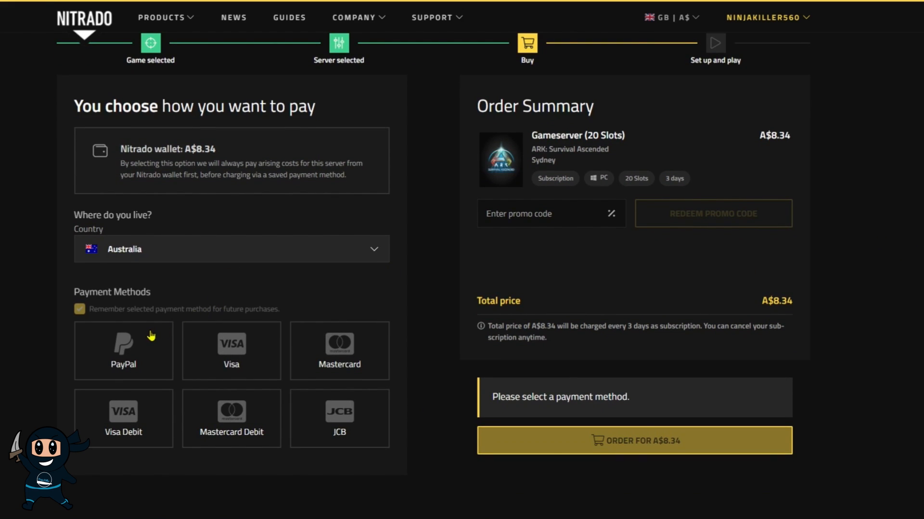
{"action": "mouse_move", "coordinate": [160, 374]}
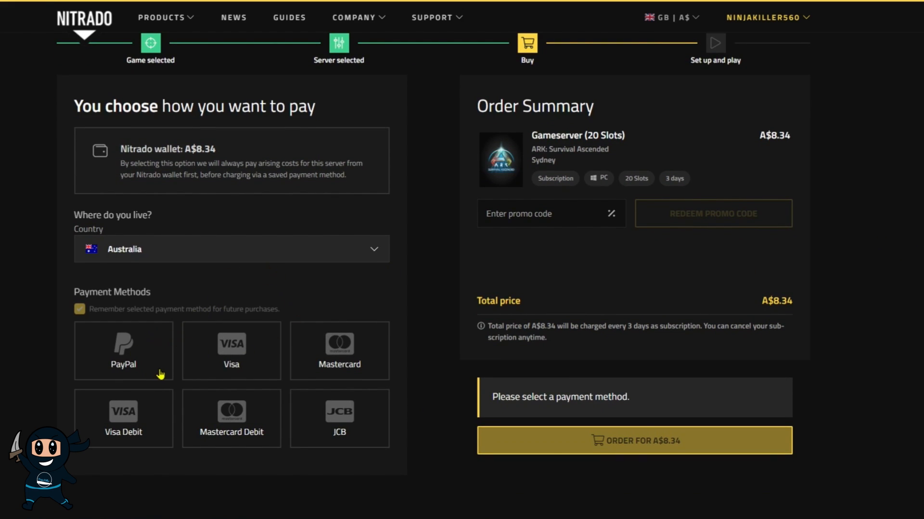
{"action": "left_click", "coordinate": [230, 160]}
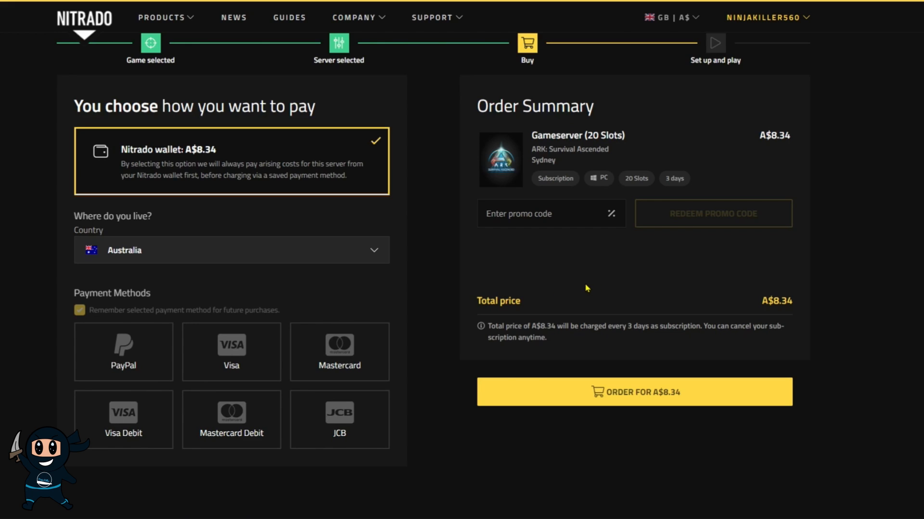
{"action": "mouse_move", "coordinate": [639, 405]}
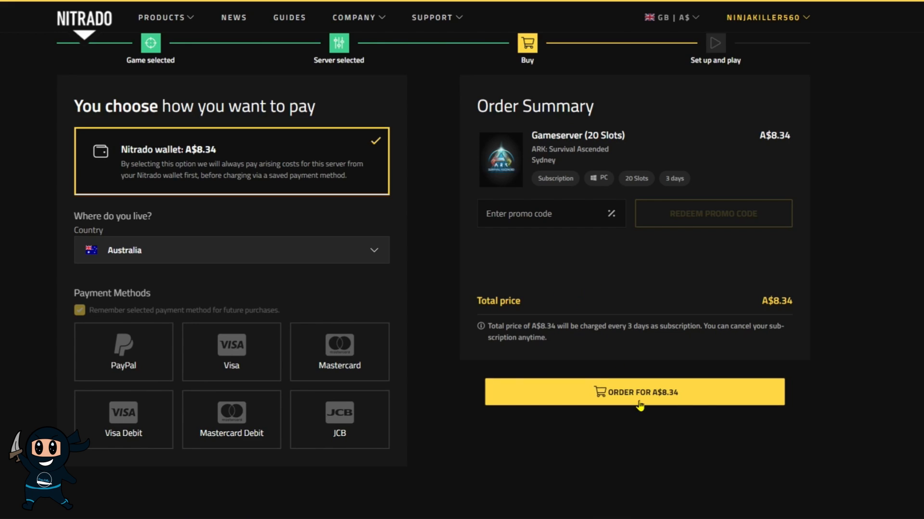
{"action": "mouse_move", "coordinate": [628, 439]}
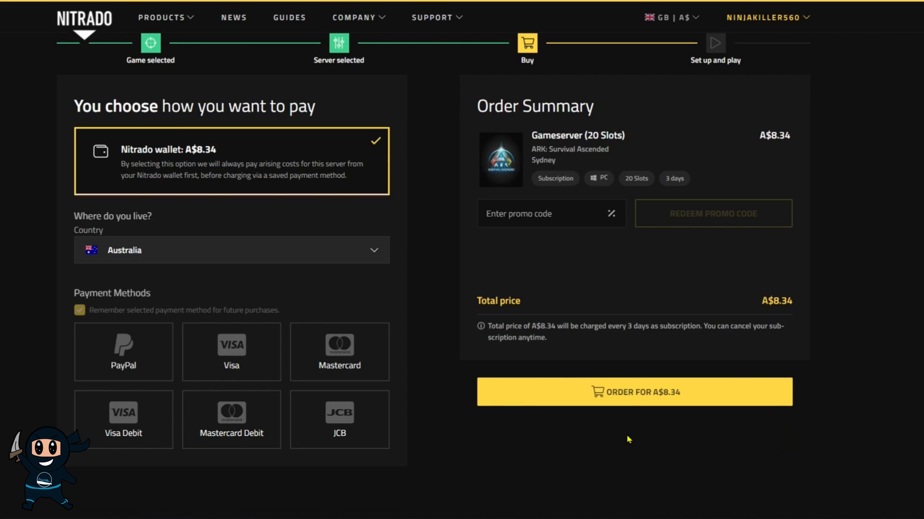
{"action": "left_click", "coordinate": [634, 391]}
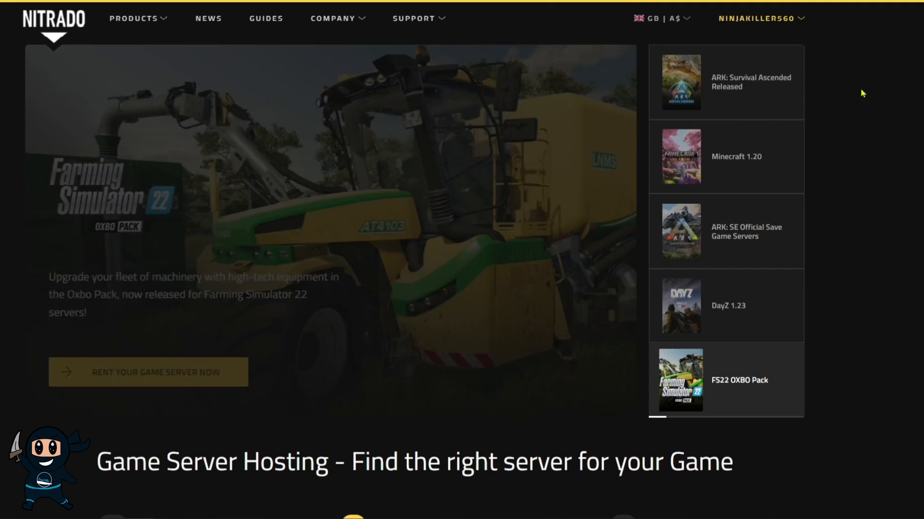
From My Services, open the web interface of the 20-slot ARK: Survival Ascended server
{"action": "left_click", "coordinate": [757, 18]}
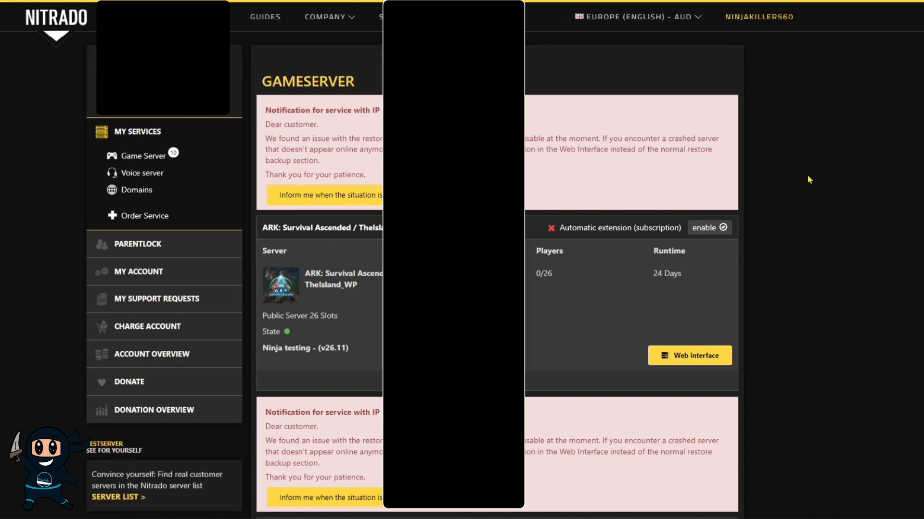
{"action": "scroll", "scroll_direction": "down", "scroll_amount": 3}
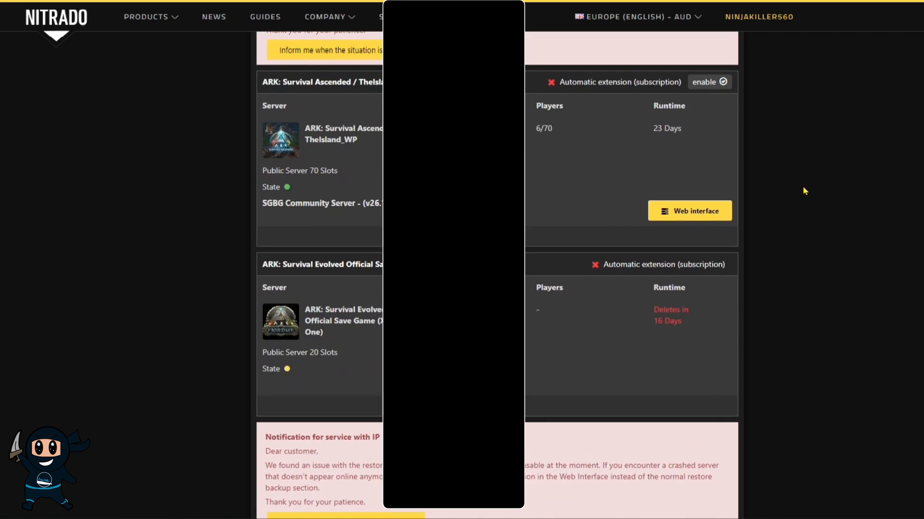
{"action": "scroll", "scroll_direction": "down", "scroll_amount": 3}
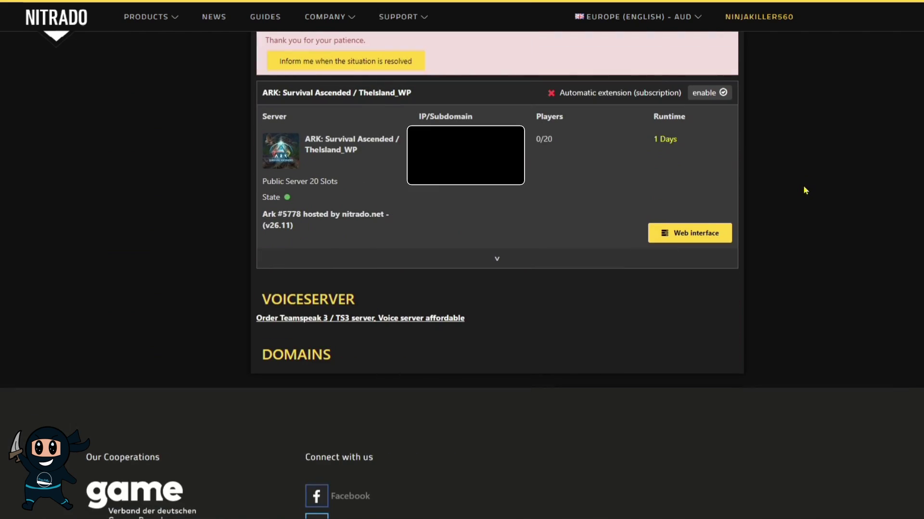
{"action": "left_click", "coordinate": [689, 233]}
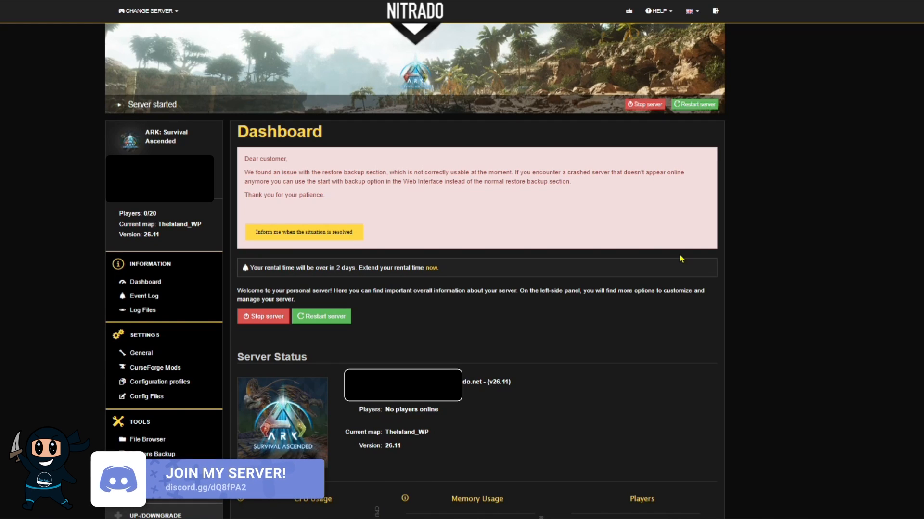
{"action": "mouse_move", "coordinate": [644, 104]}
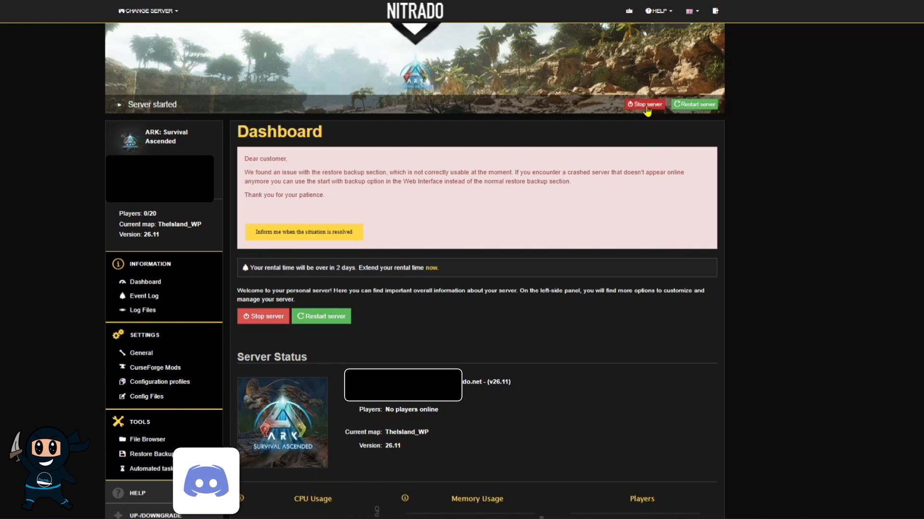
Stop the running ARK server from its dashboard
{"action": "left_click", "coordinate": [644, 104]}
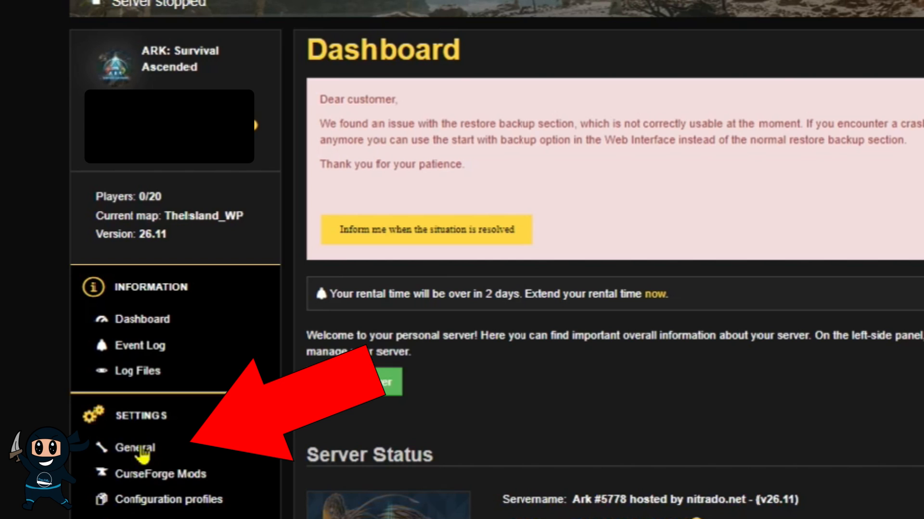
In General settings, name the server 'Ninjas test server' and set its password
{"action": "left_click", "coordinate": [135, 447]}
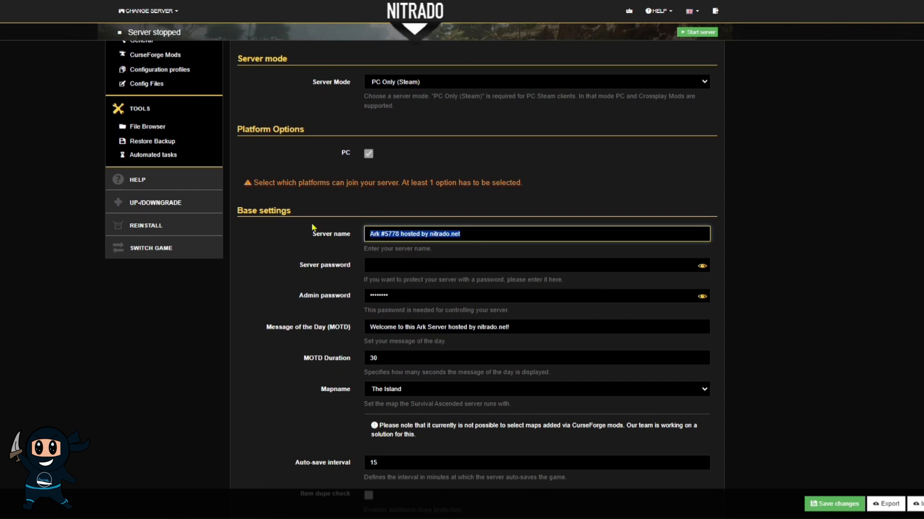
{"action": "type", "text": "Ninjas test server"}
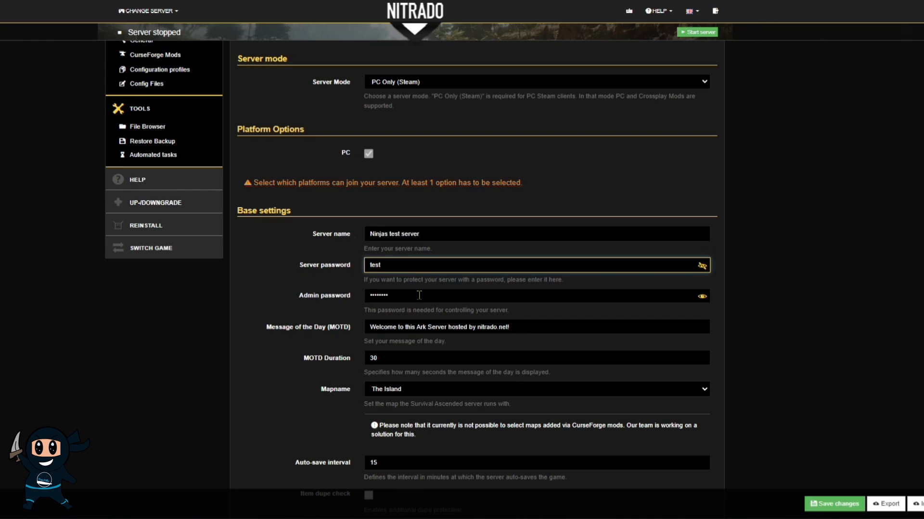
{"action": "left_click", "coordinate": [701, 295]}
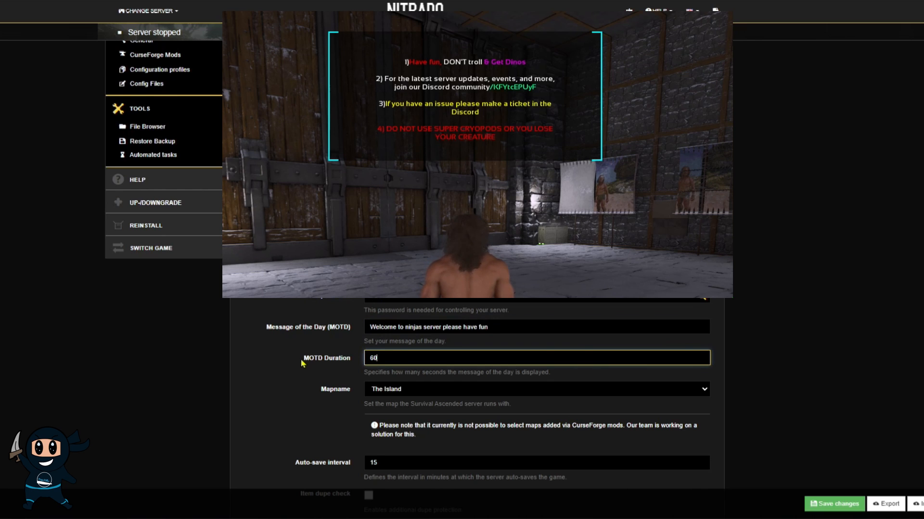
{"action": "scroll", "scroll_direction": "down", "scroll_amount": 3}
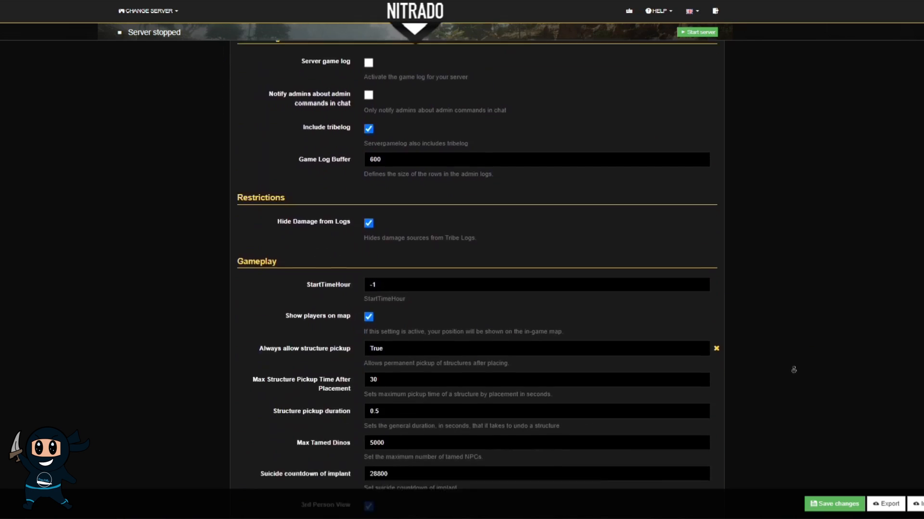
Enter a new Override official difficulty value under Gameplay
{"action": "scroll", "scroll_direction": "down", "scroll_amount": 3}
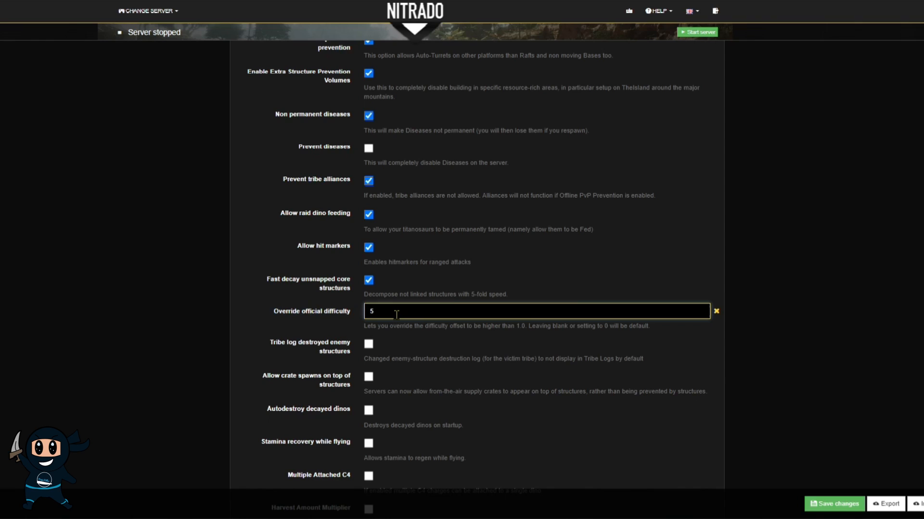
{"action": "type", "text": "6"}
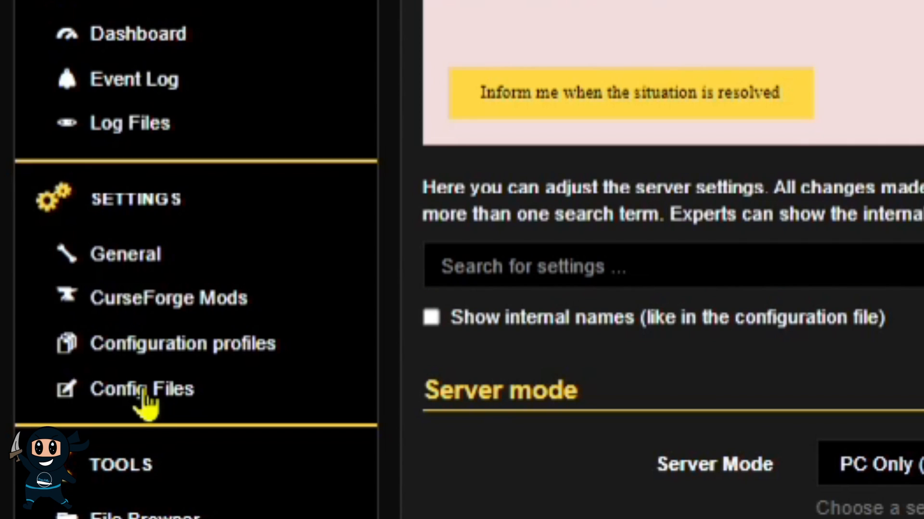
Edit Game.ini in Config Files so CropGrowthSpeedMultiplier is 5
{"action": "left_click", "coordinate": [142, 389]}
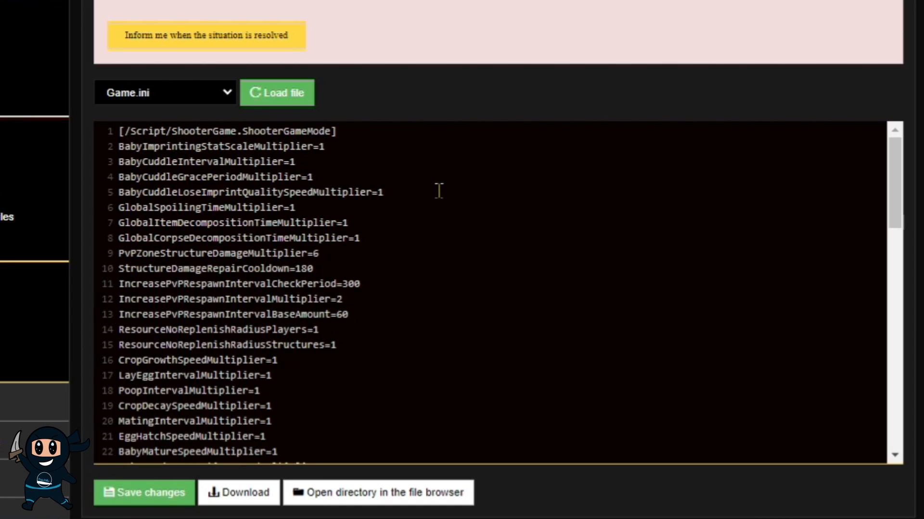
{"action": "left_click", "coordinate": [385, 192]}
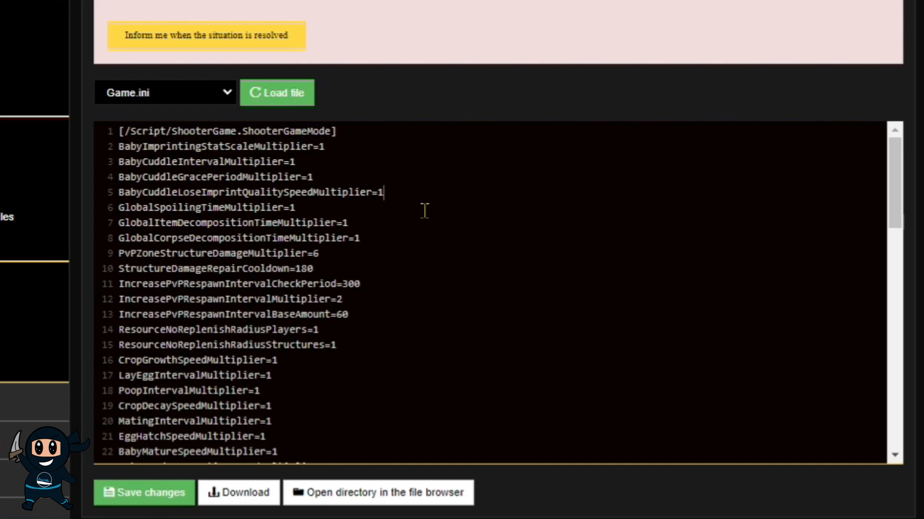
{"action": "scroll", "scroll_direction": "down", "scroll_amount": 3}
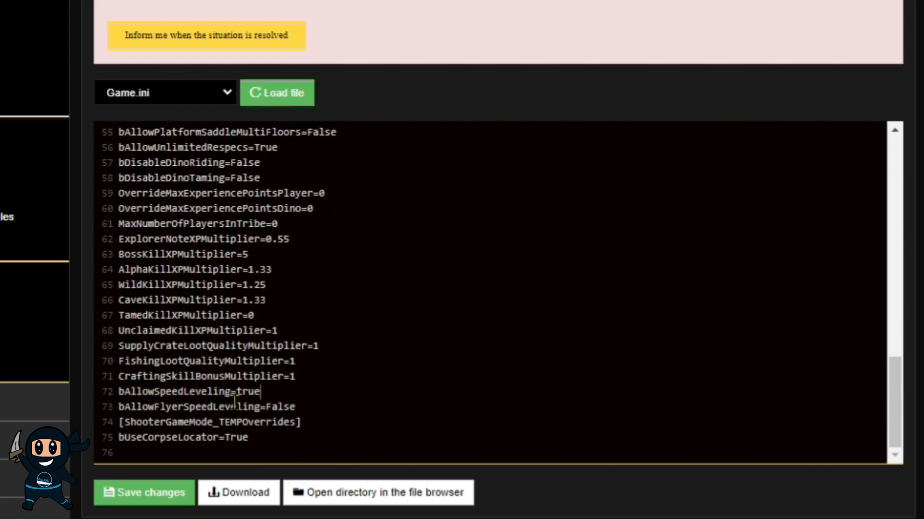
{"action": "scroll", "scroll_direction": "up", "scroll_amount": 3}
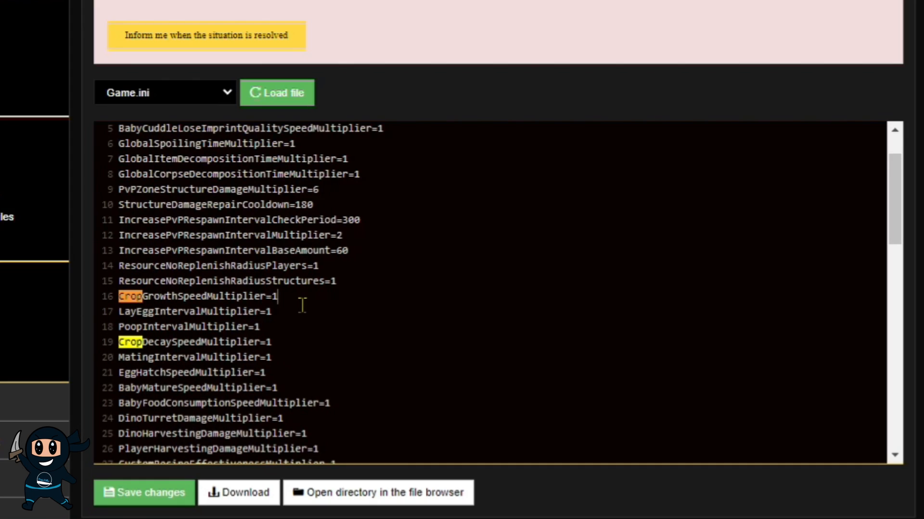
{"action": "type", "text": "5"}
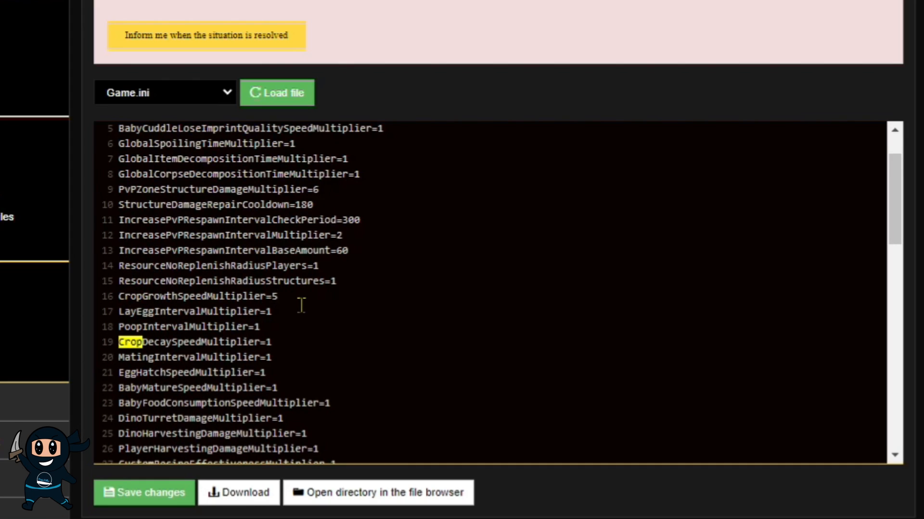
{"action": "scroll", "scroll_direction": "up", "scroll_amount": 3}
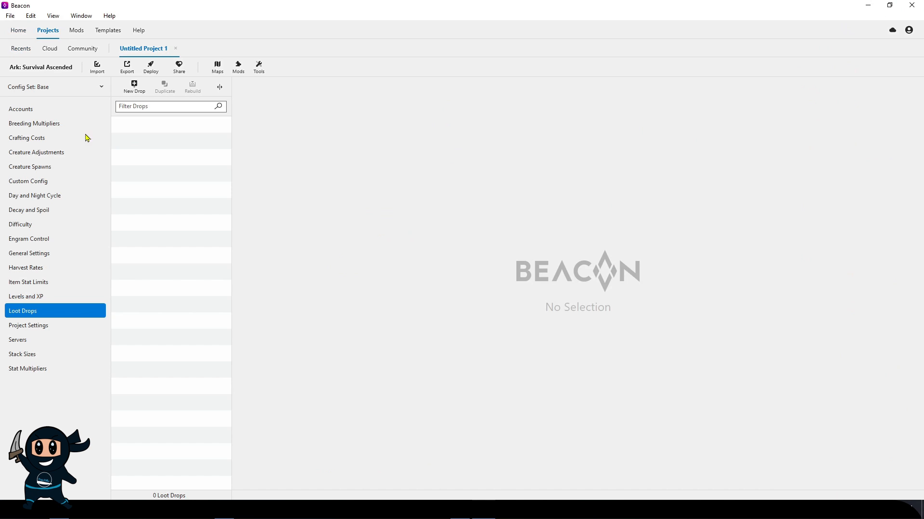
Set mature and incubation speed to 10 and baby food consumption to 0.8, sorting creatures by incubation and mature time
{"action": "left_click", "coordinate": [33, 123]}
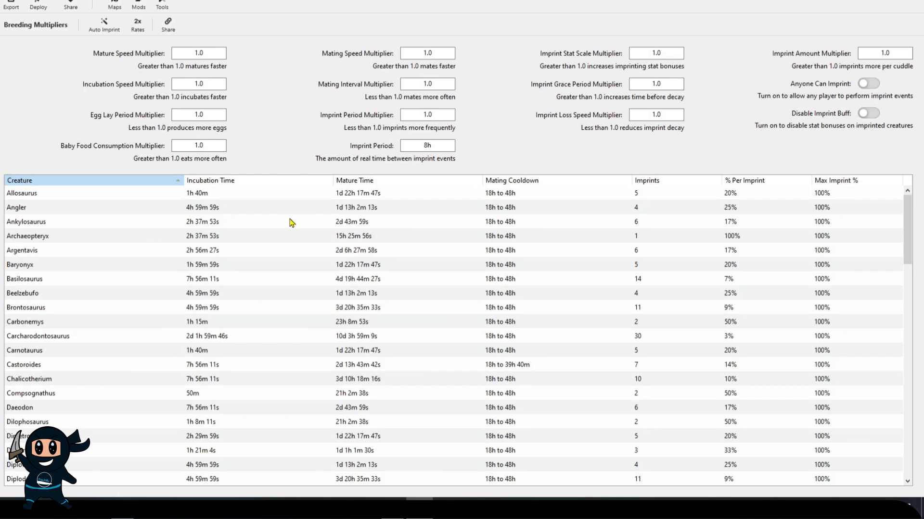
{"action": "mouse_move", "coordinate": [263, 77]}
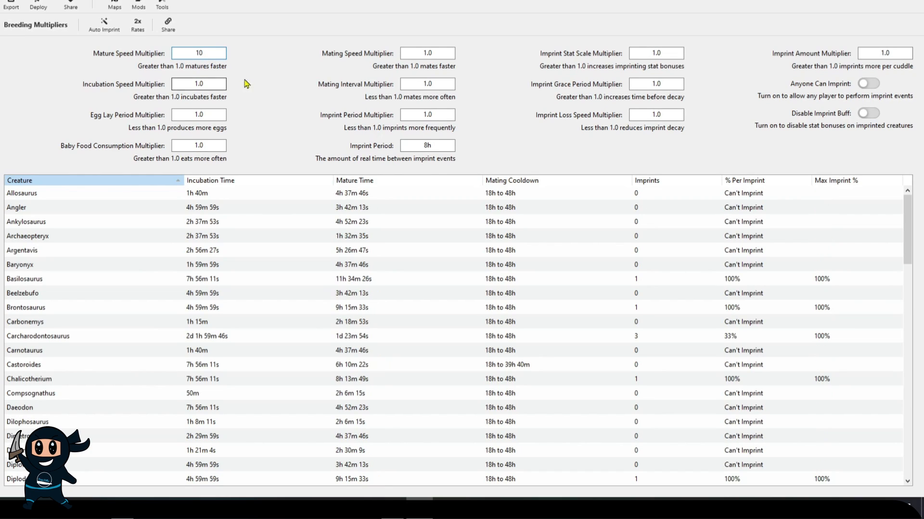
{"action": "left_click", "coordinate": [198, 83]}
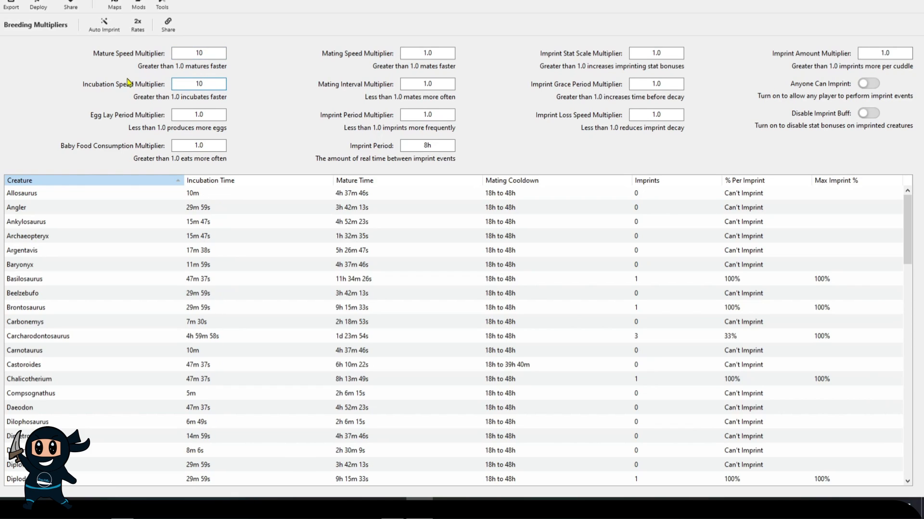
{"action": "left_click", "coordinate": [198, 84]}
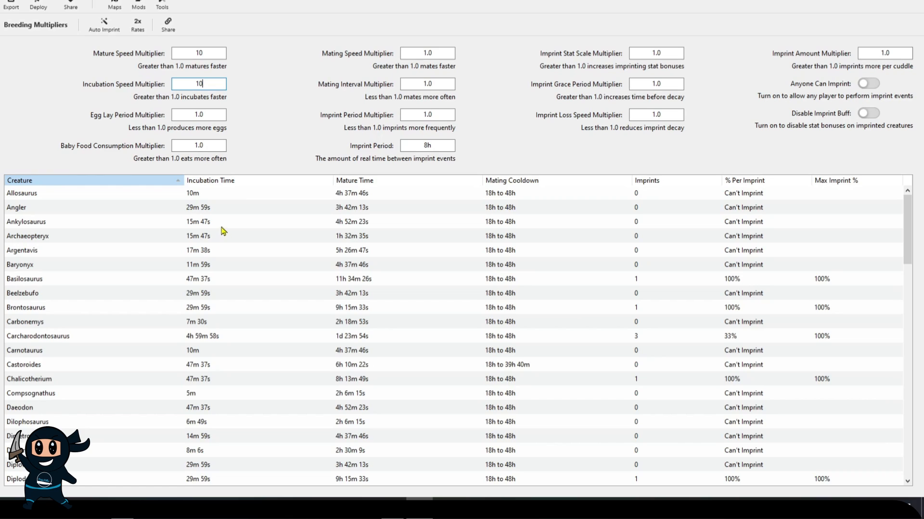
{"action": "left_click", "coordinate": [210, 180]}
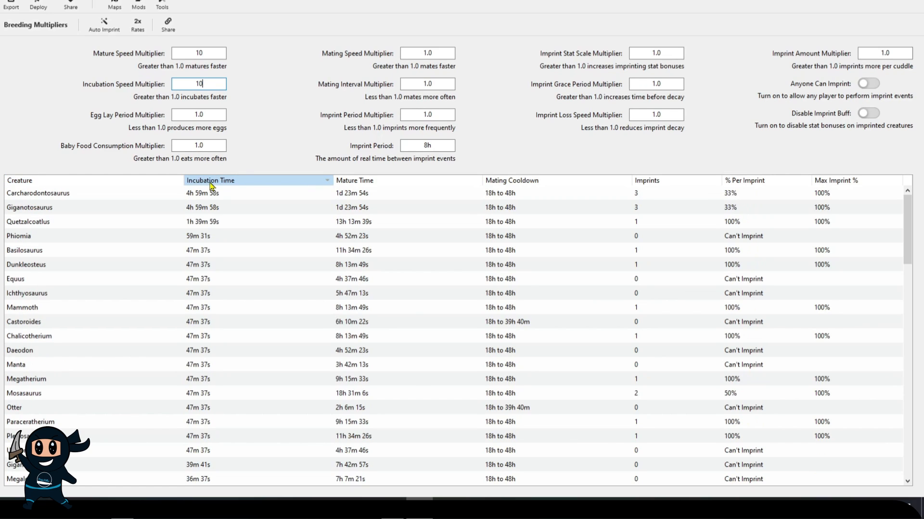
{"action": "mouse_move", "coordinate": [377, 179]}
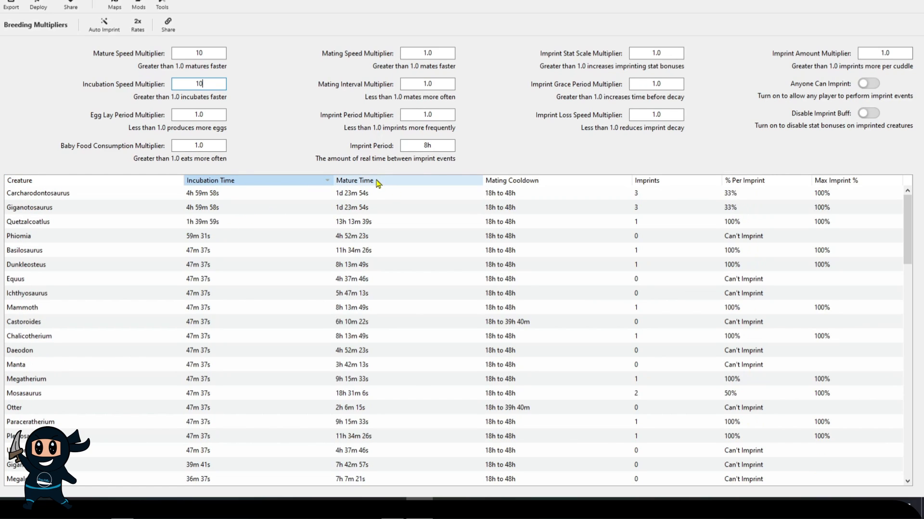
{"action": "left_click", "coordinate": [354, 179]}
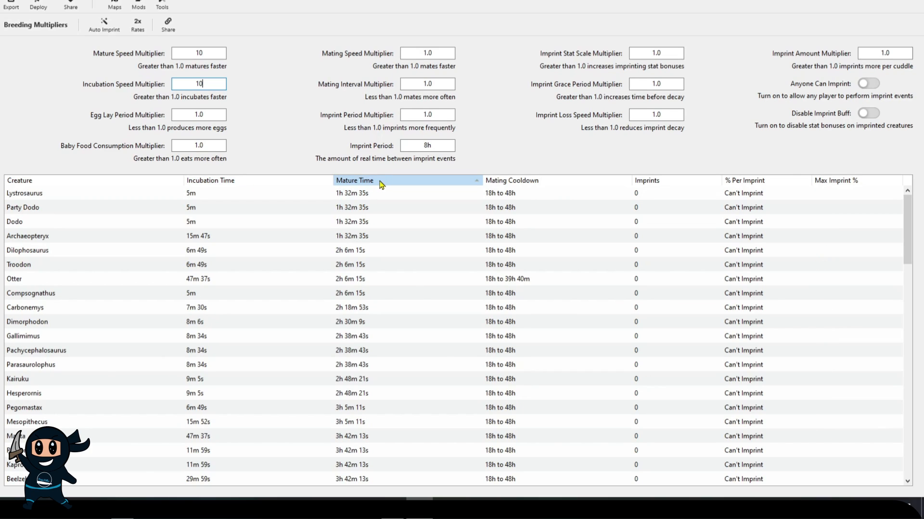
{"action": "left_click", "coordinate": [355, 180]}
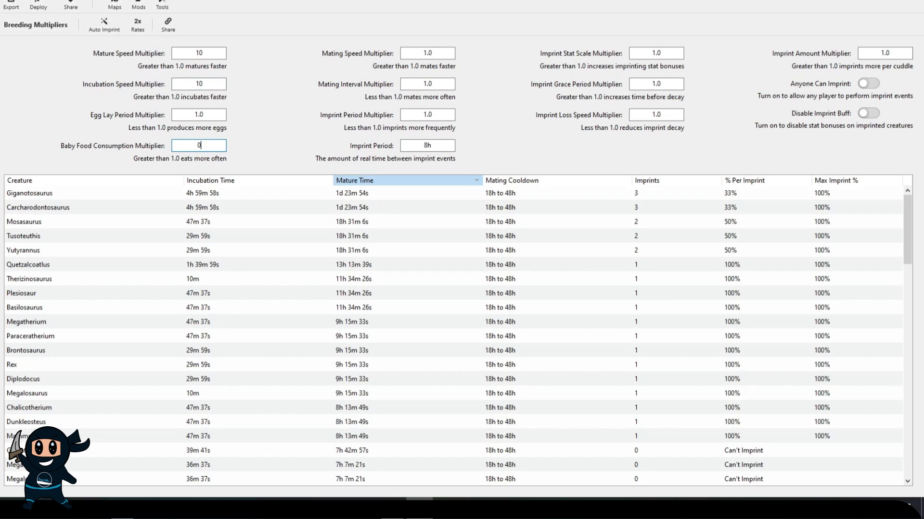
{"action": "type", "text": "0.8"}
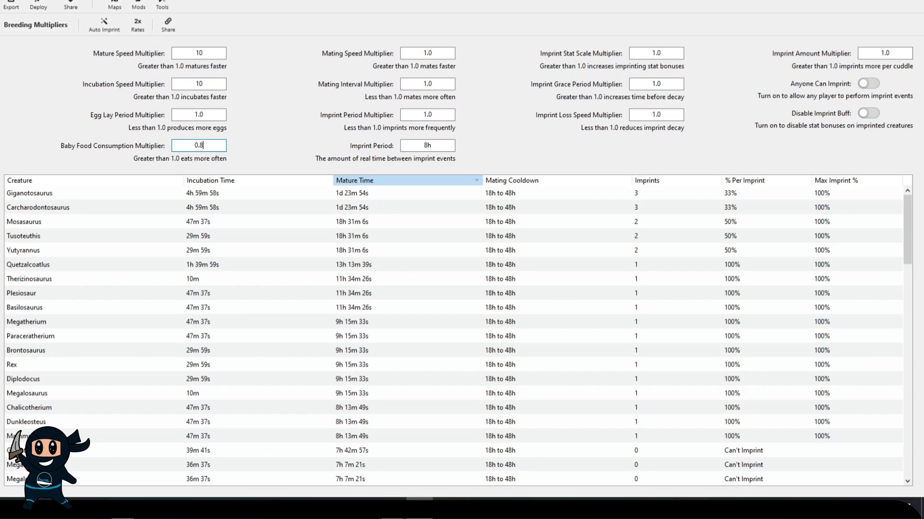
{"action": "mouse_move", "coordinate": [265, 132]}
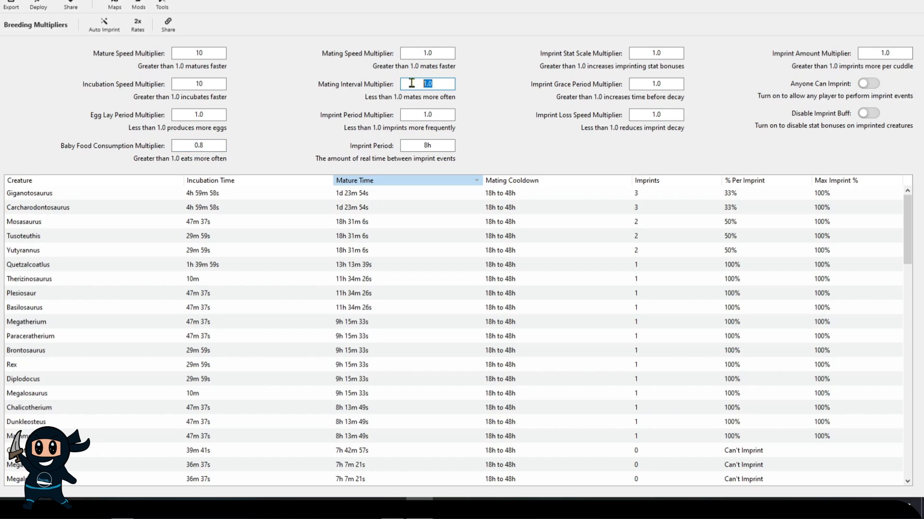
Set mating interval to 0.01 and imprint amount to 5.0, then list creatures by imprints needed
{"action": "type", "text": "0."}
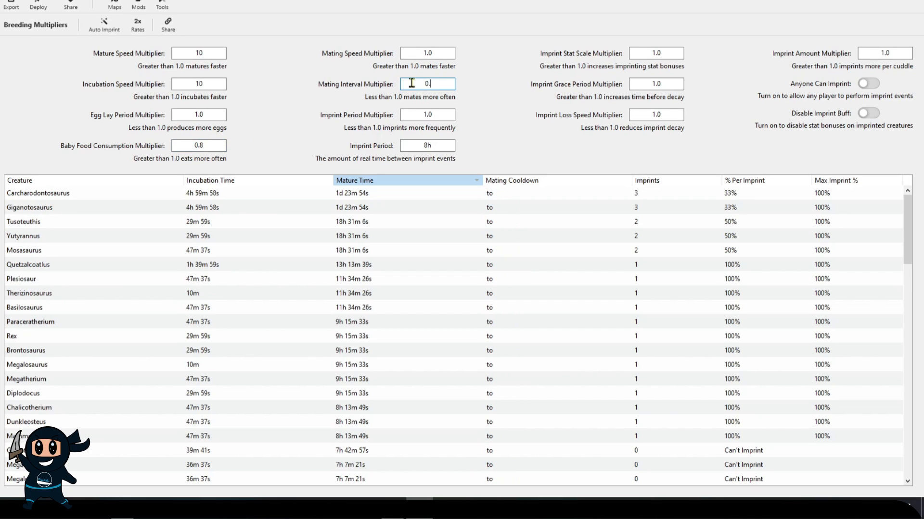
{"action": "type", "text": "01"}
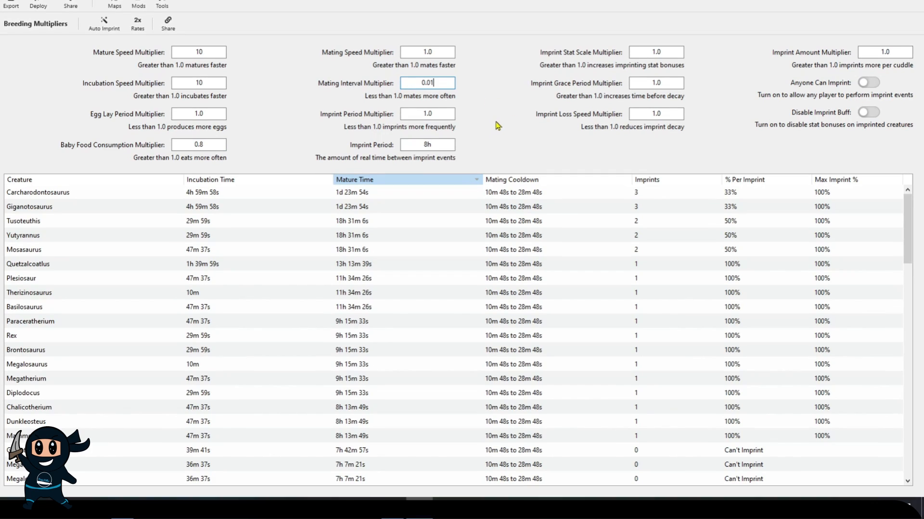
{"action": "mouse_move", "coordinate": [491, 124]}
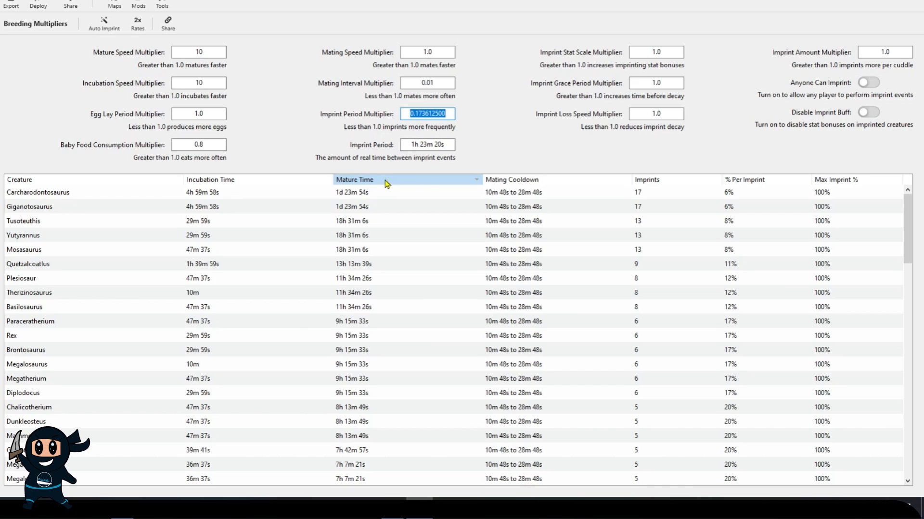
{"action": "mouse_move", "coordinate": [278, 98]}
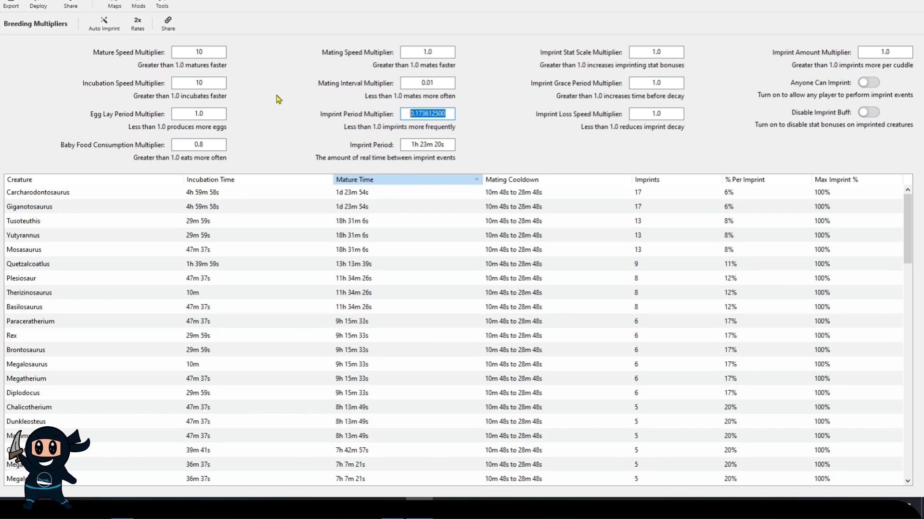
{"action": "left_click", "coordinate": [883, 52]}
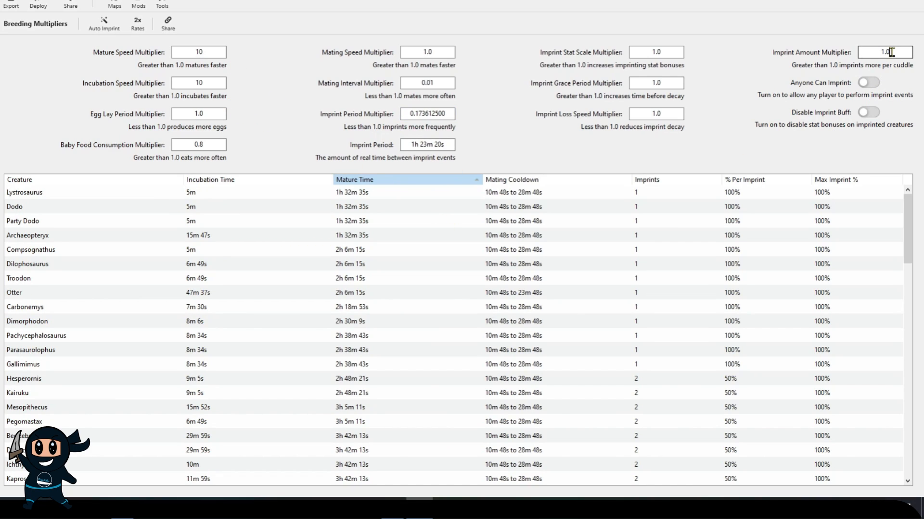
{"action": "triple_click", "coordinate": [884, 51]}
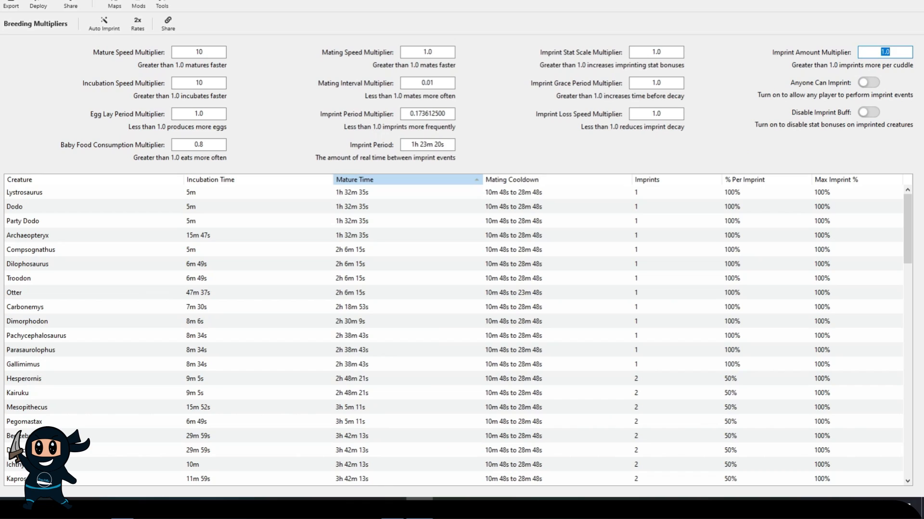
{"action": "type", "text": "5.0"}
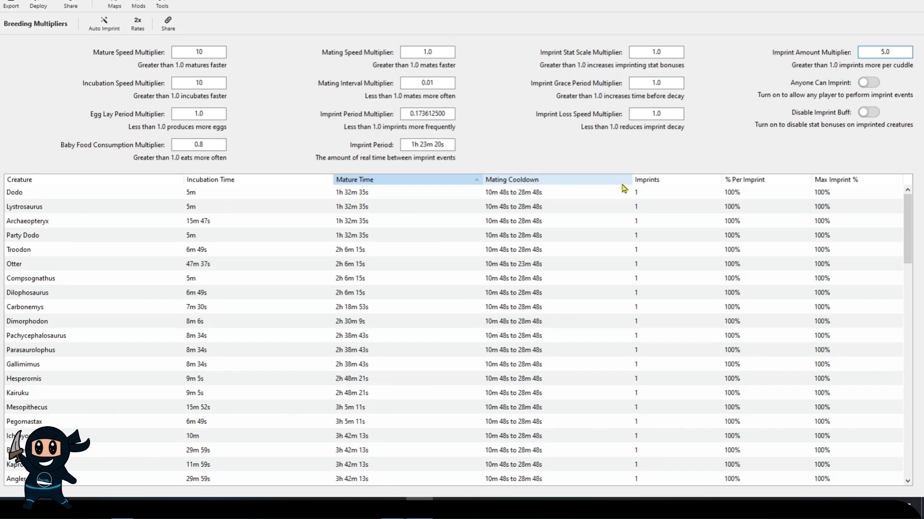
{"action": "left_click", "coordinate": [647, 180]}
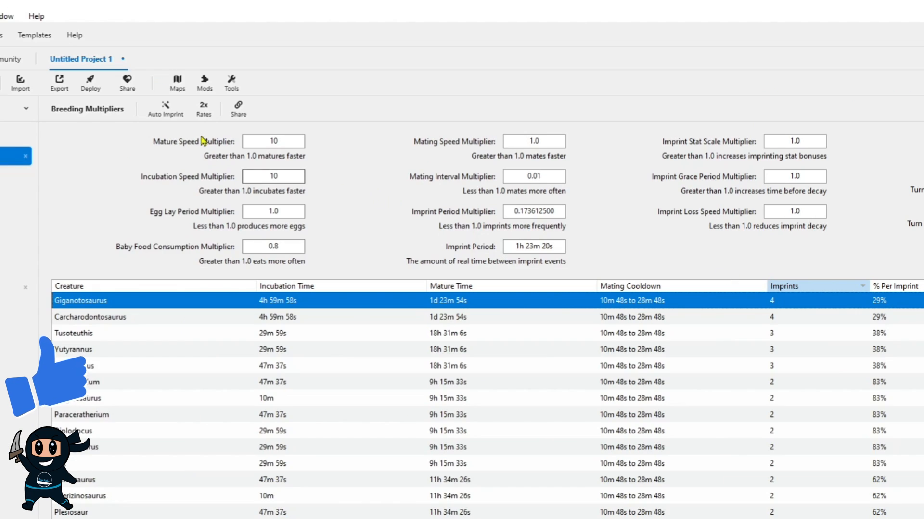
Export the generated settings and view the Game.ini breeding lines
{"action": "left_click", "coordinate": [58, 82]}
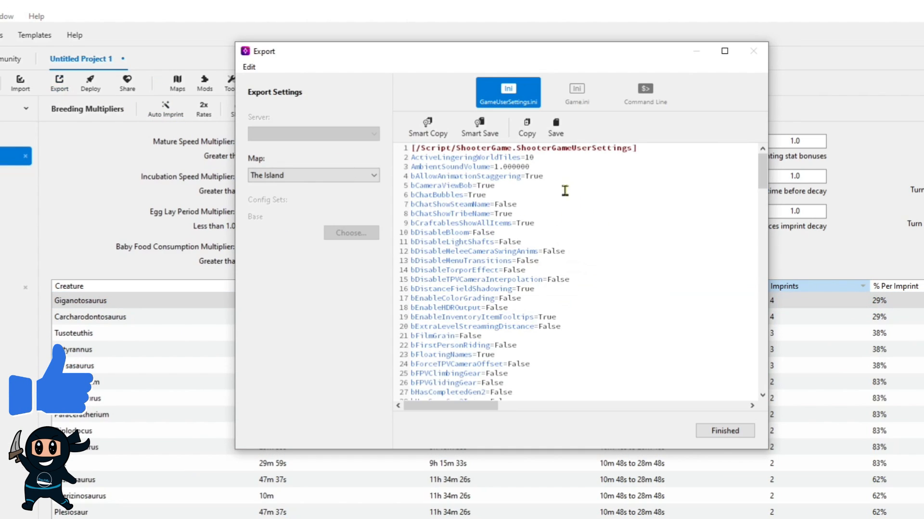
{"action": "left_click", "coordinate": [575, 88]}
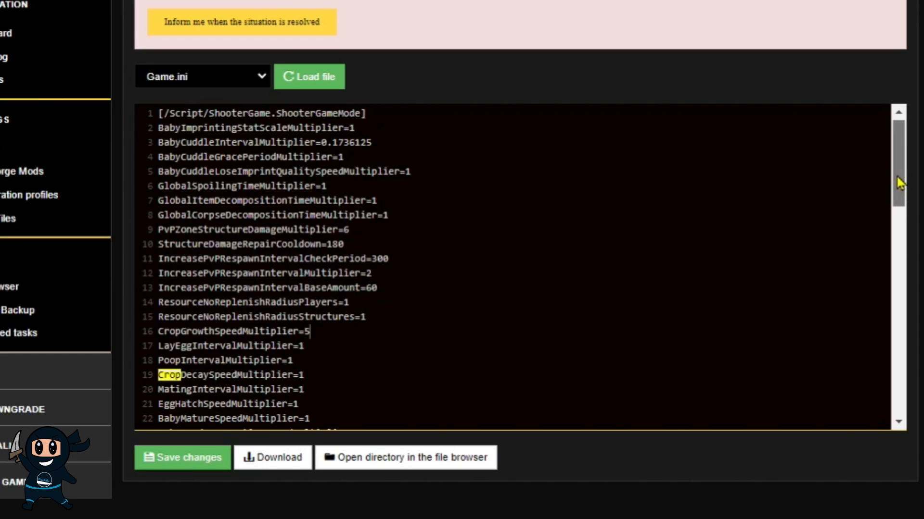
Edit Game.ini to the Beacon values, with baby food consumption 0.8, and save changes
{"action": "scroll", "scroll_direction": "down", "scroll_amount": 3}
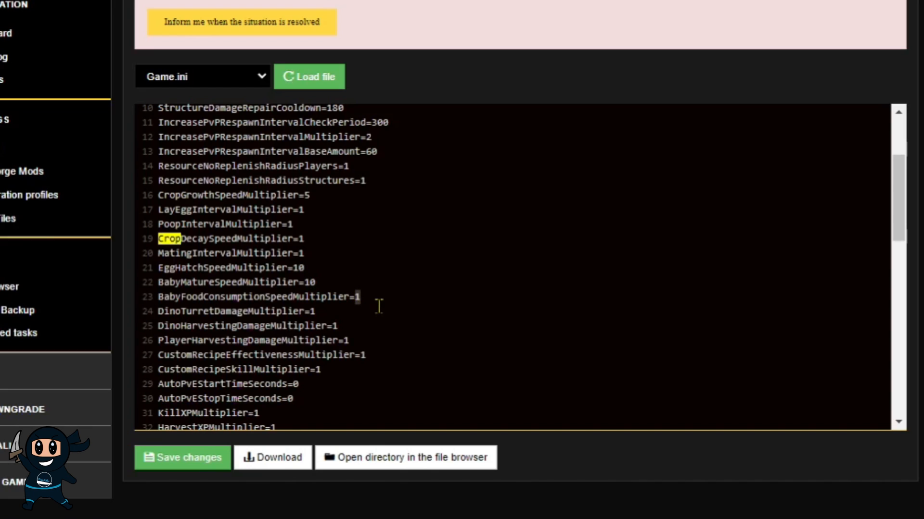
{"action": "type", "text": ".8"}
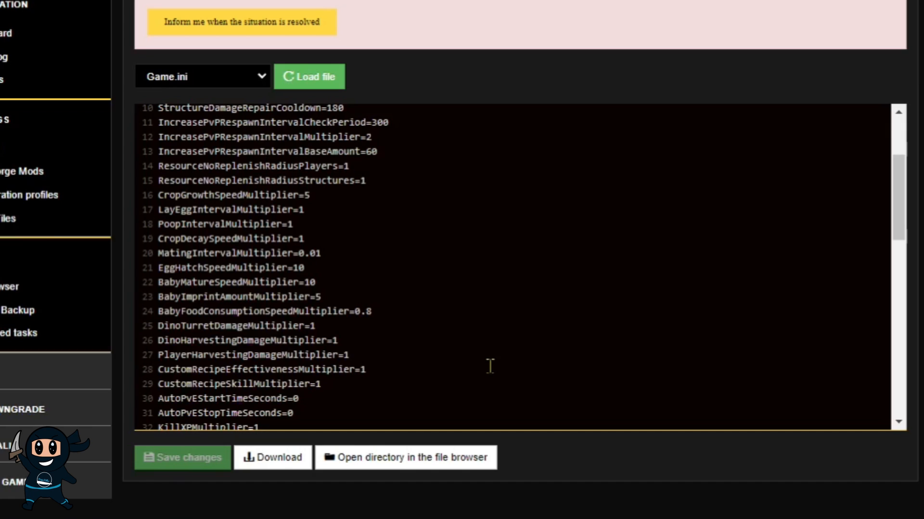
{"action": "left_click", "coordinate": [182, 458]}
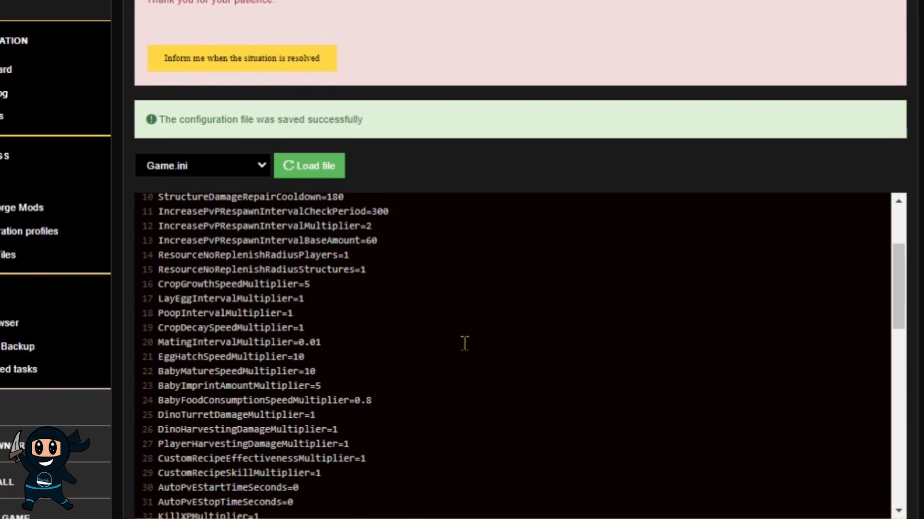
Load GameUserSettings.ini in the config file editor
{"action": "left_click", "coordinate": [202, 166]}
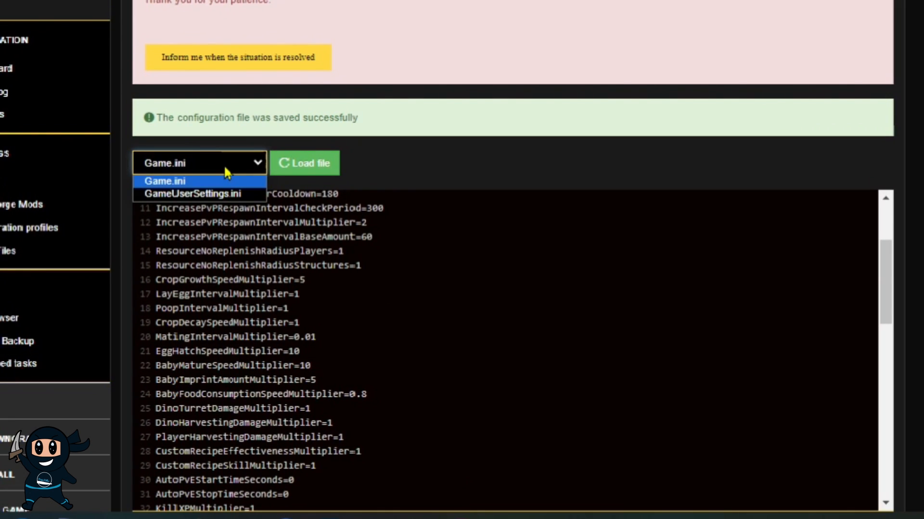
{"action": "mouse_move", "coordinate": [194, 194]}
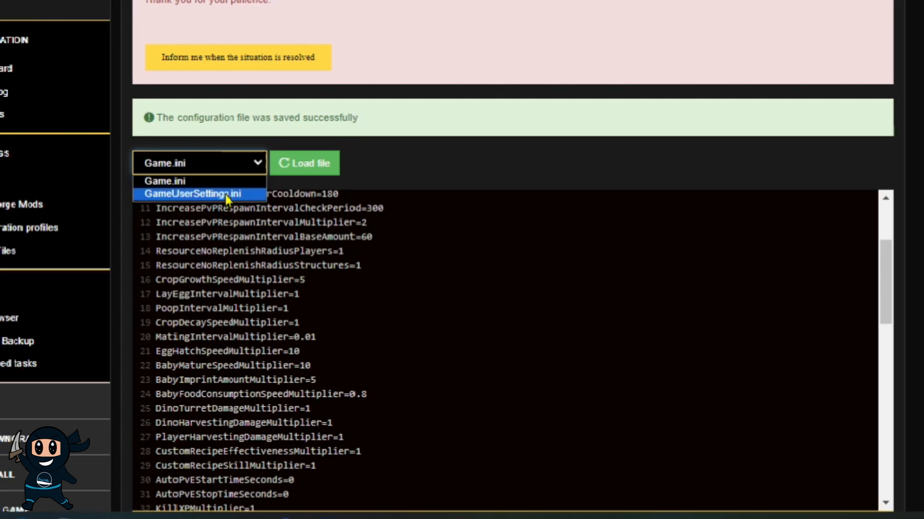
{"action": "left_click", "coordinate": [193, 194]}
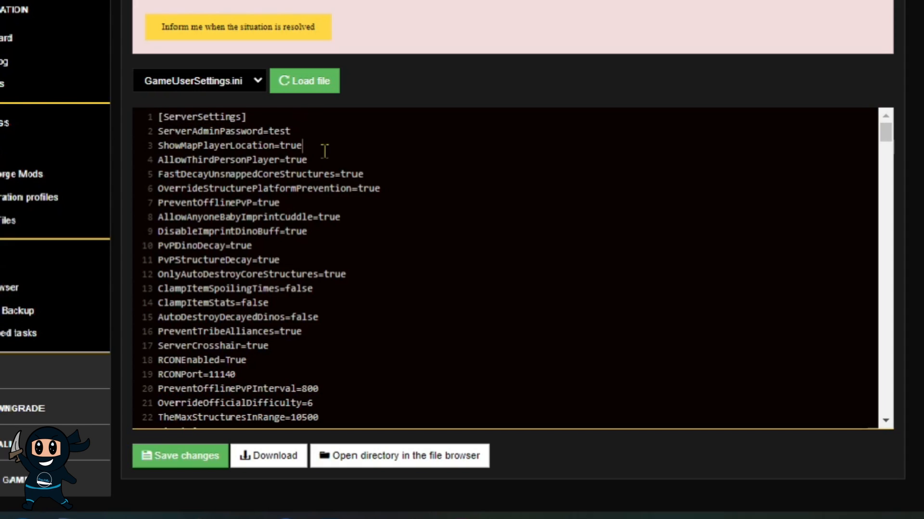
Add XPMultiplier=5, TamingSpeedMultiplier=10 and HarvestAmountMultiplier=5, save, and start the server
{"action": "type", "text": "XPMultiplier"}
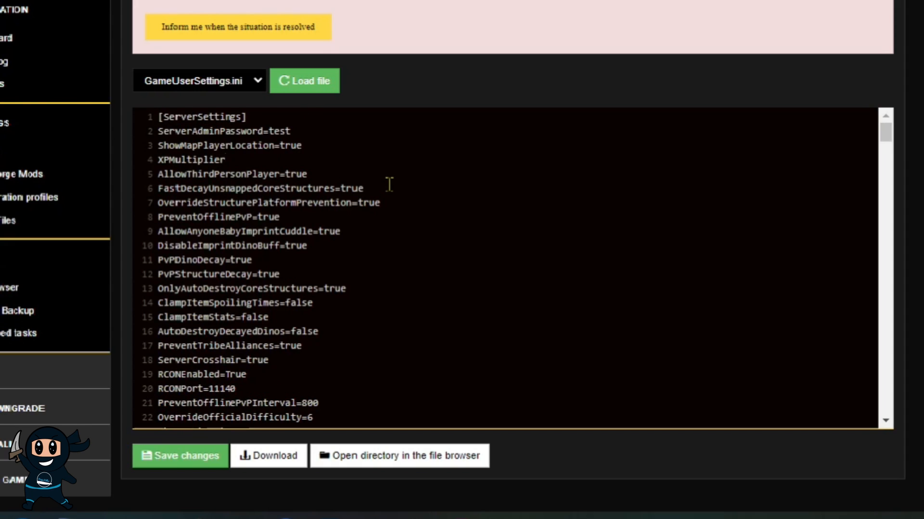
{"action": "type", "text": "=5"}
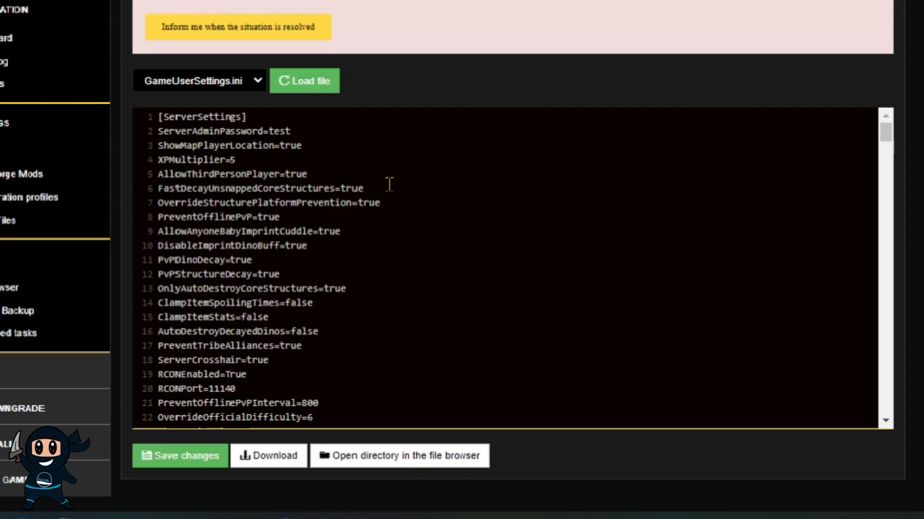
{"action": "key", "text": "enter"}
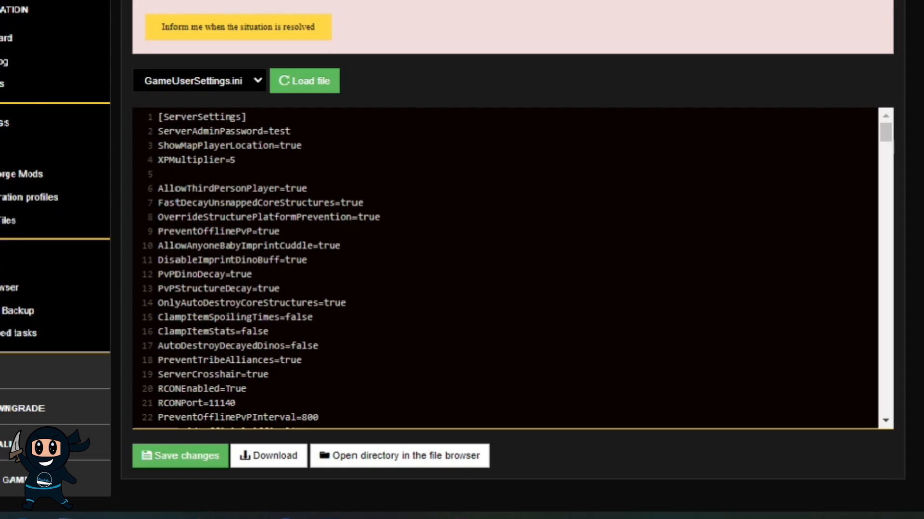
{"action": "mouse_move", "coordinate": [279, 171]}
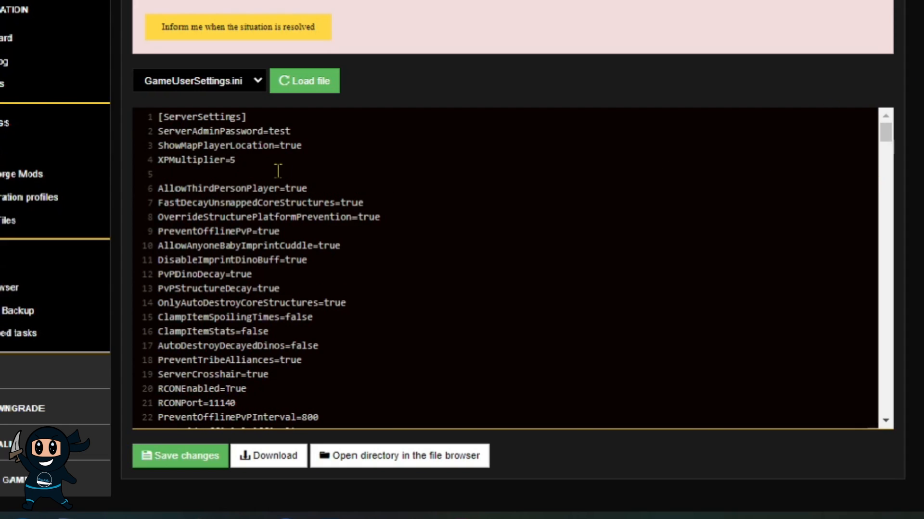
{"action": "type", "text": "TamingSpeedMultiplier=10"}
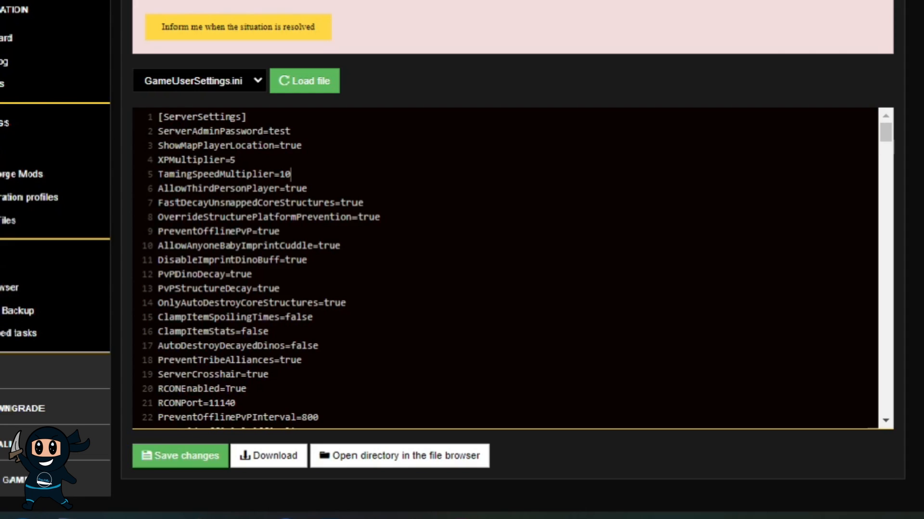
{"action": "mouse_move", "coordinate": [350, 182]}
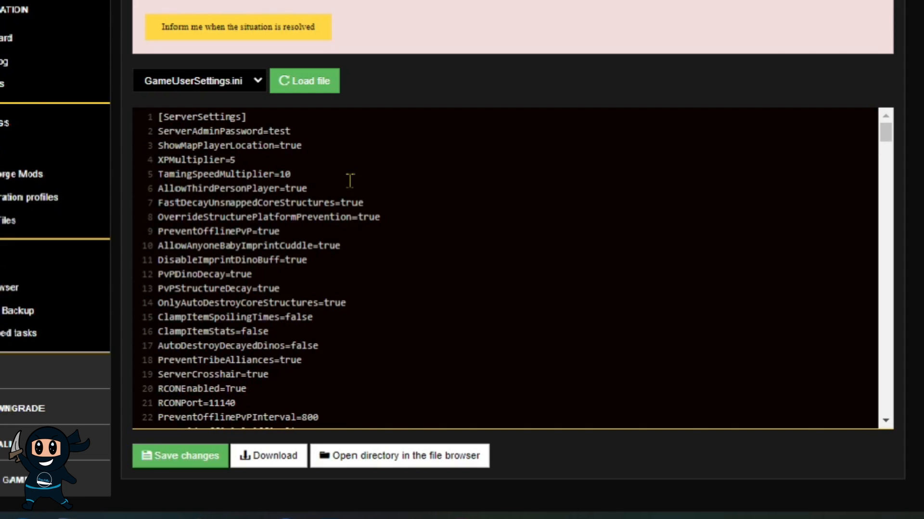
{"action": "type", "text": "HarvestAmountMultiplier=5"}
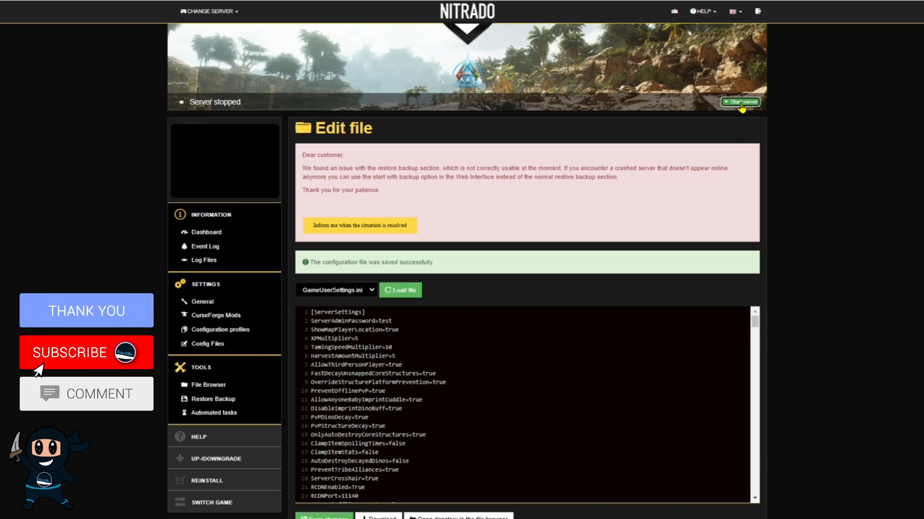
{"action": "left_click", "coordinate": [740, 101]}
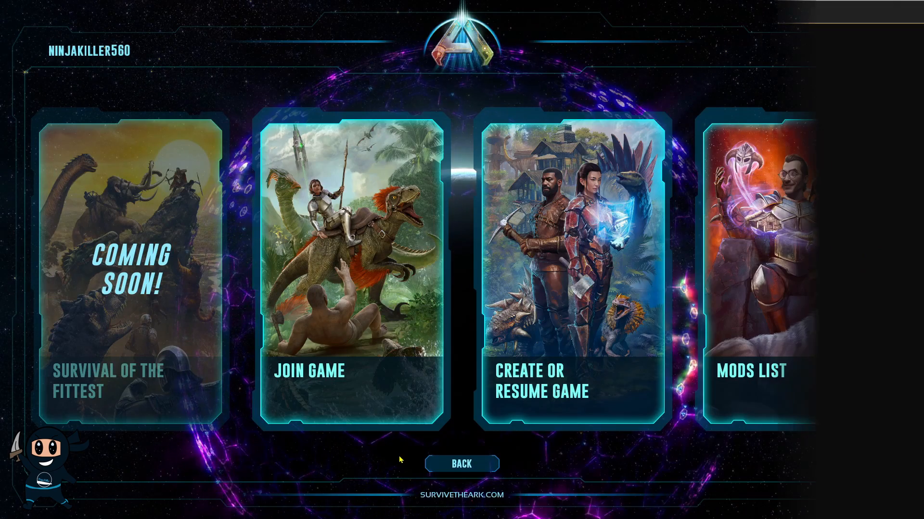
Search the server list for 'Ninjas test', join it and confirm its password
{"action": "left_click", "coordinate": [350, 270]}
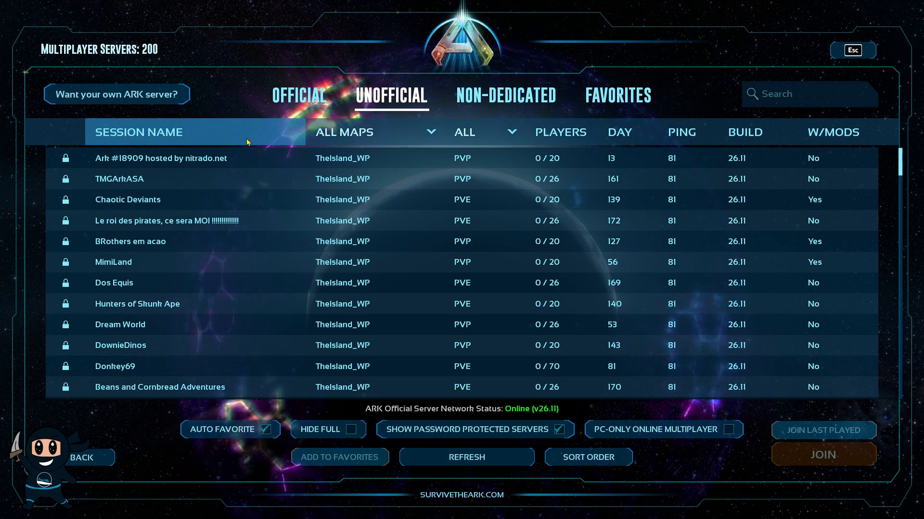
{"action": "mouse_move", "coordinate": [500, 139]}
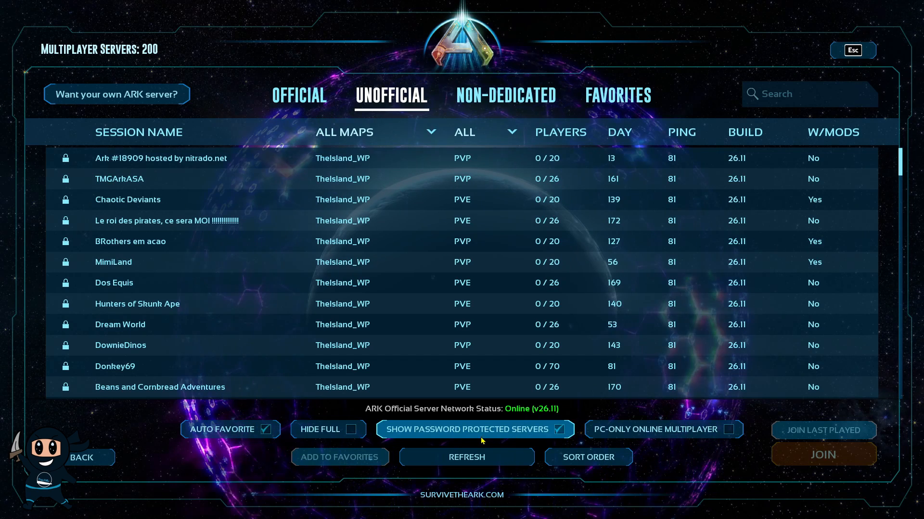
{"action": "type", "text": "Ninjas test"}
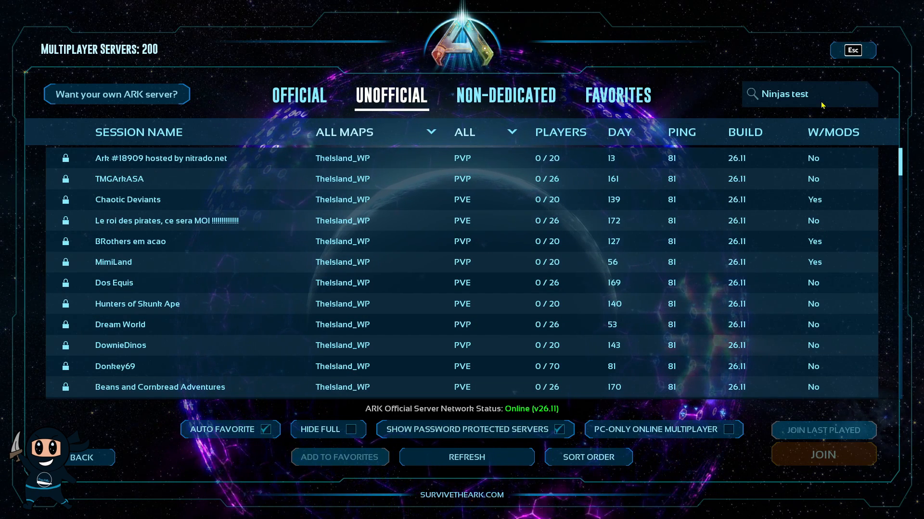
{"action": "left_click", "coordinate": [466, 457]}
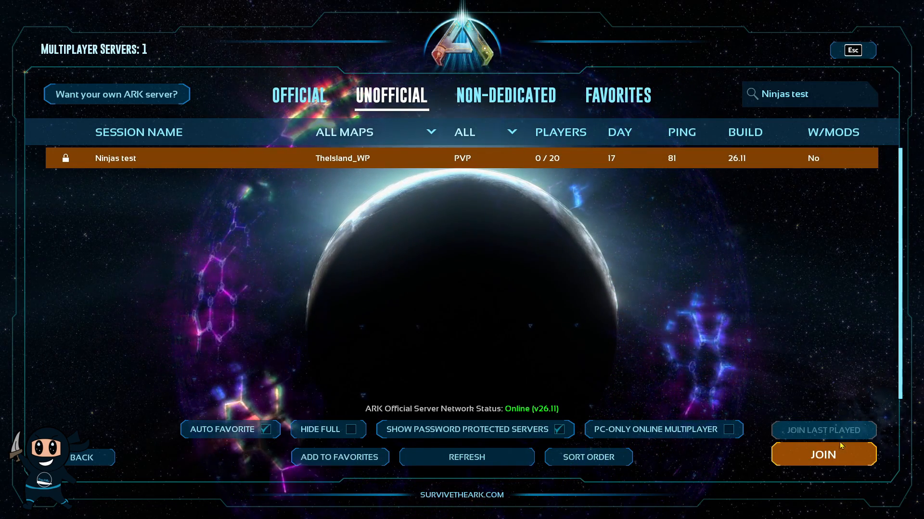
{"action": "left_click", "coordinate": [823, 454]}
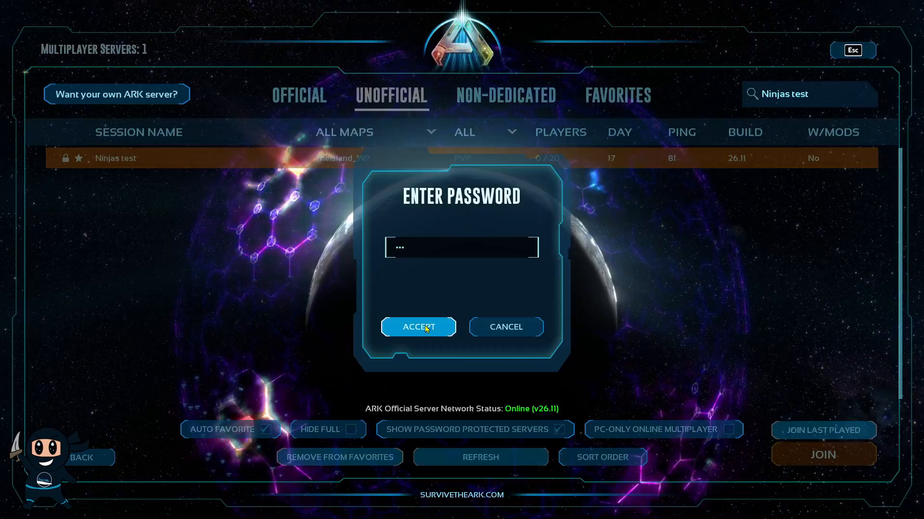
{"action": "left_click", "coordinate": [418, 327]}
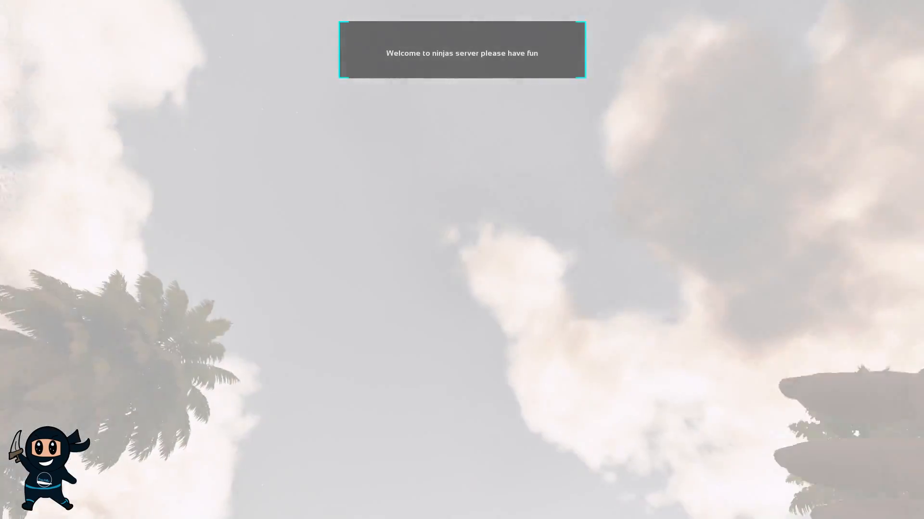